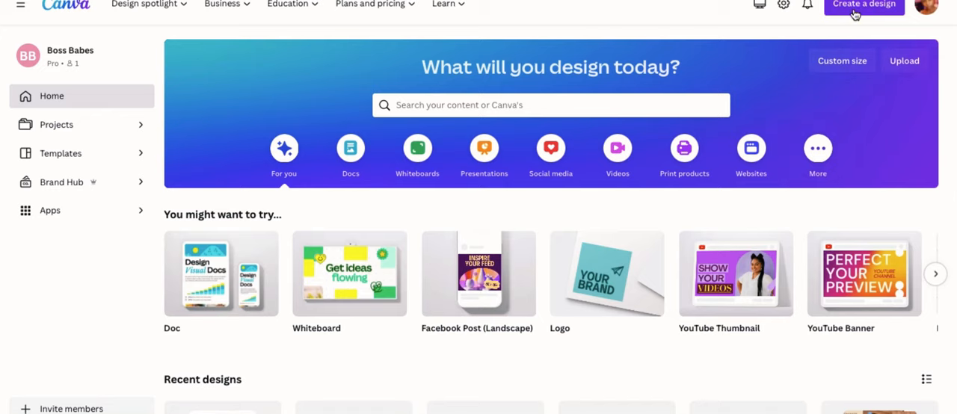
# Step: Start a custom-size design with the units switched to inches
pyautogui.click(864, 4)
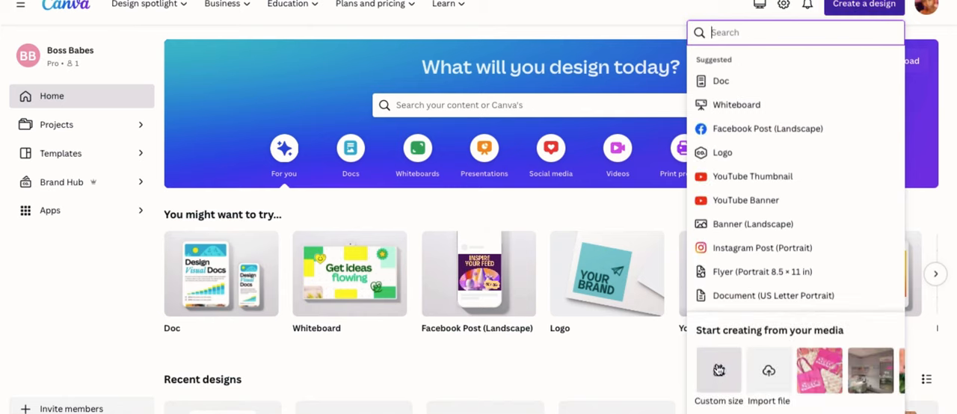
pyautogui.click(717, 371)
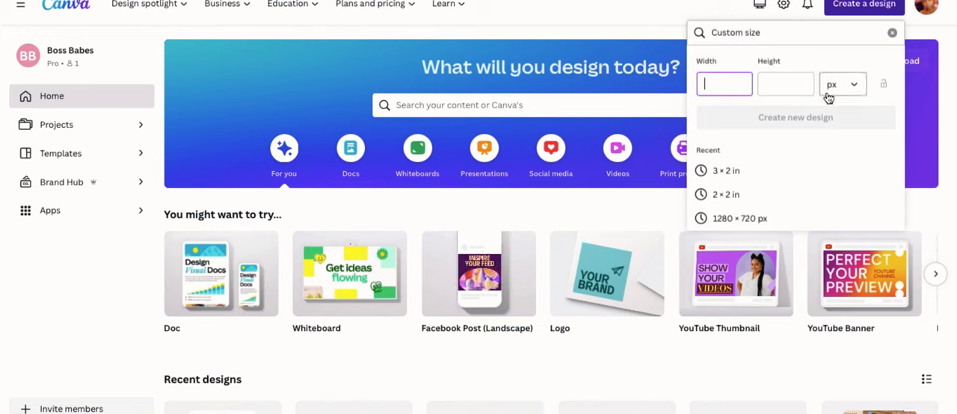
pyautogui.click(843, 84)
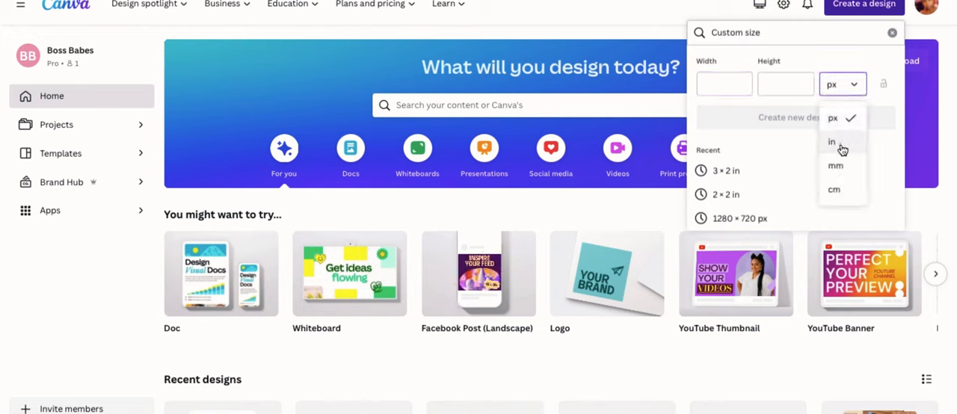
pyautogui.click(831, 140)
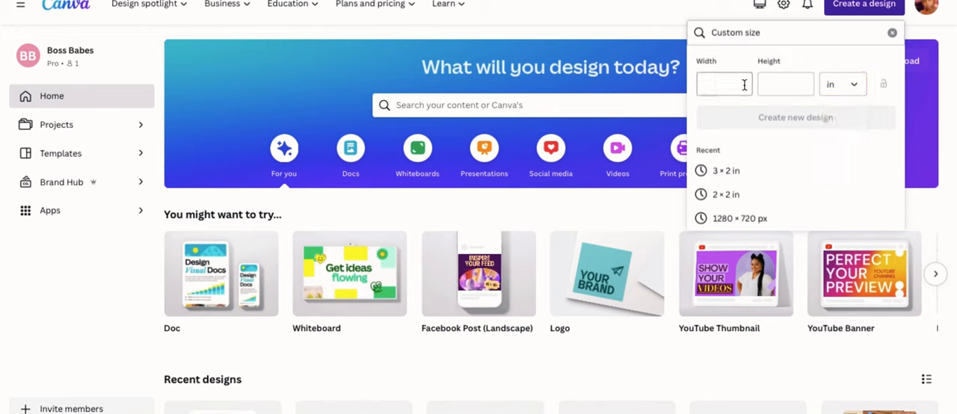
# Step: Create the new design at 4 inches wide by 5 inches tall
pyautogui.write('4')
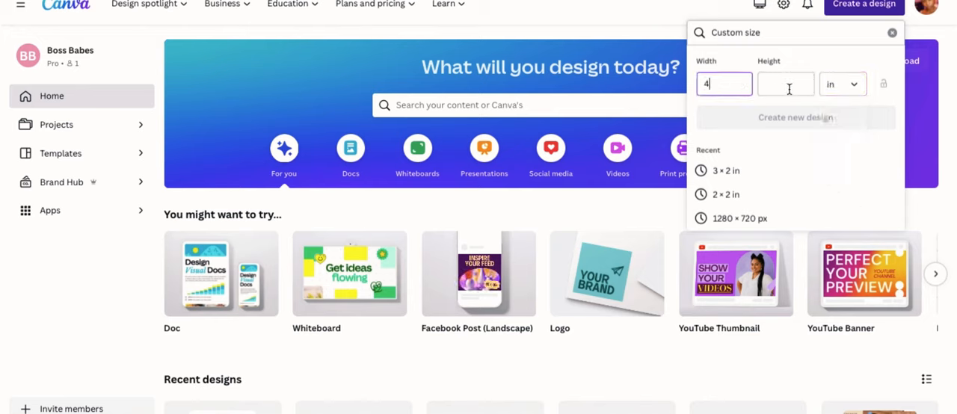
pyautogui.write('5')
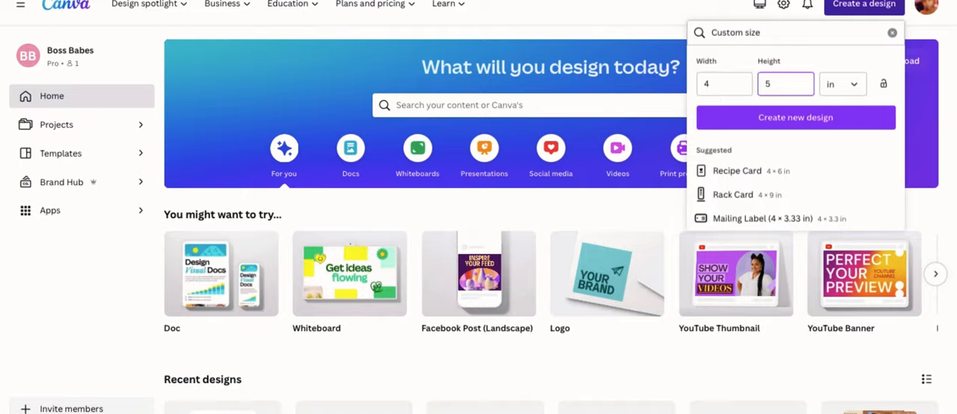
pyautogui.click(795, 117)
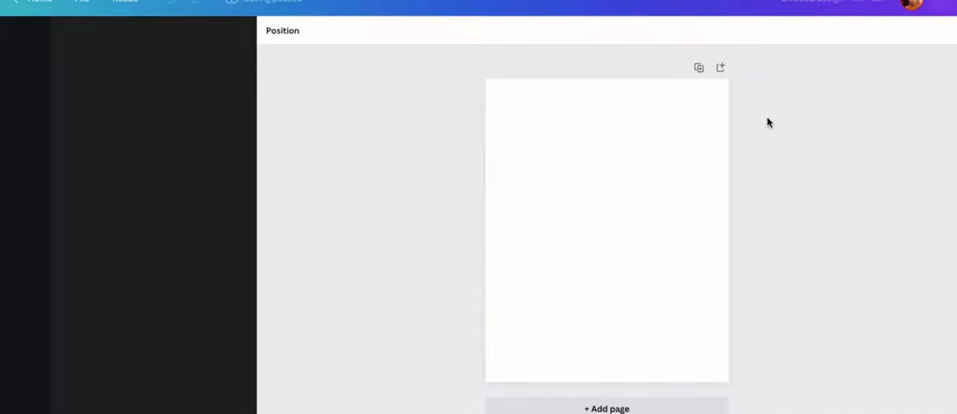
# Step: Select the blank page and bring up its background colour choices
pyautogui.click(21, 36)
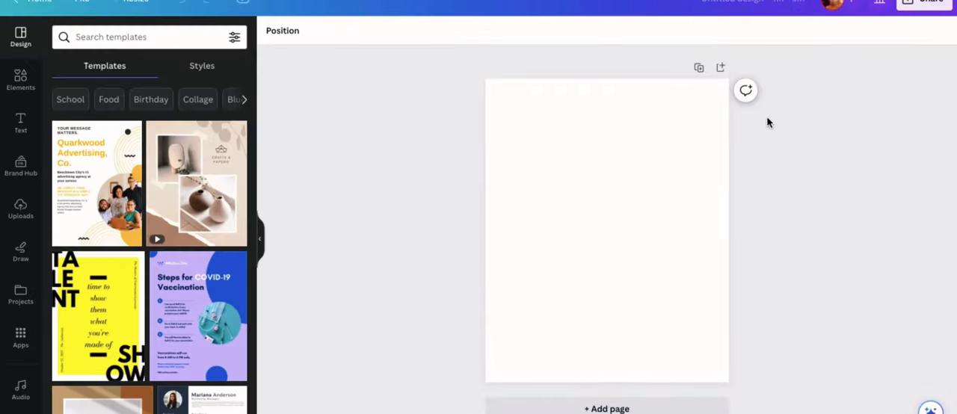
pyautogui.moveTo(754, 125)
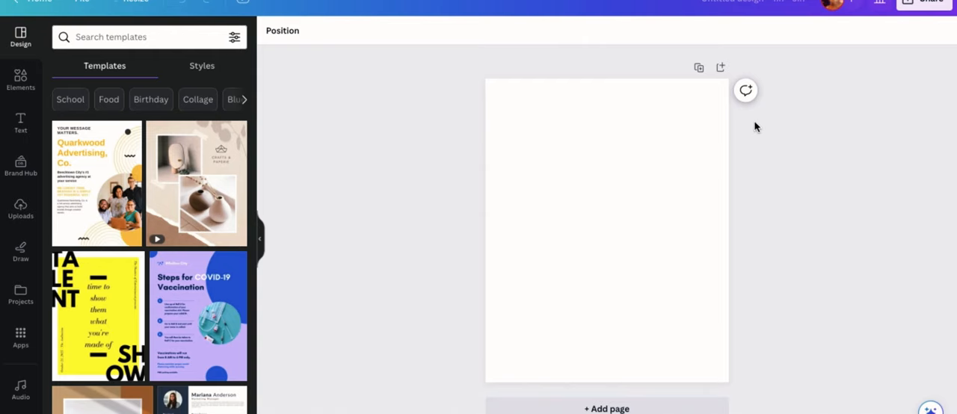
pyautogui.click(606, 224)
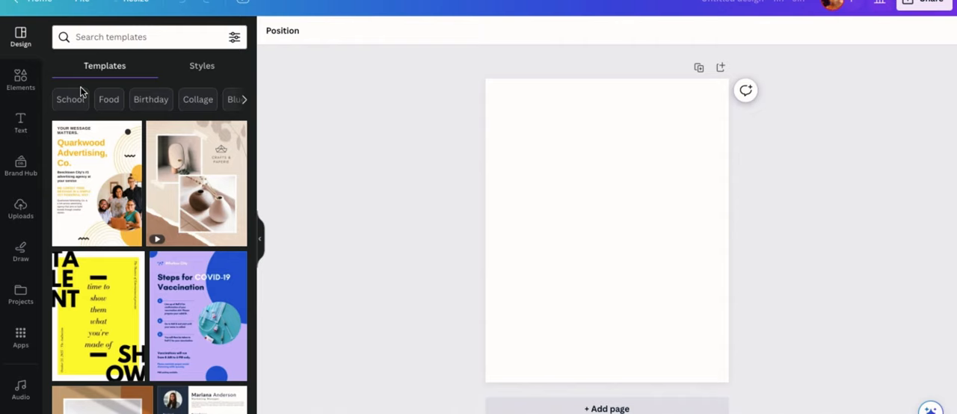
pyautogui.click(21, 77)
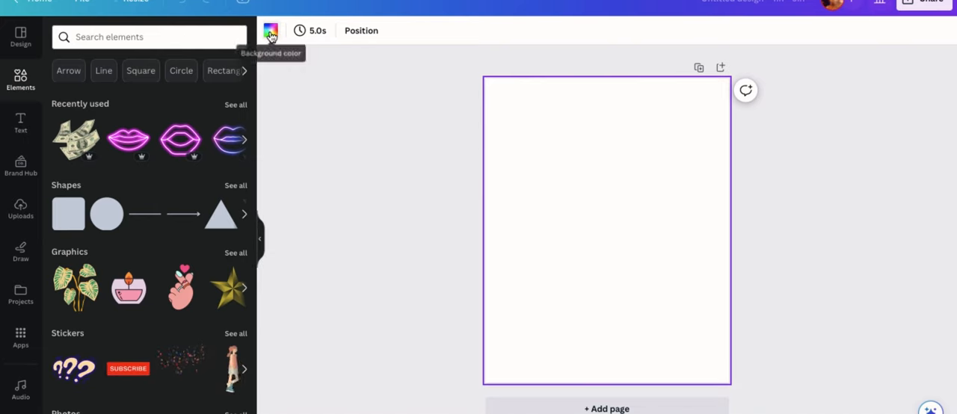
pyautogui.click(271, 30)
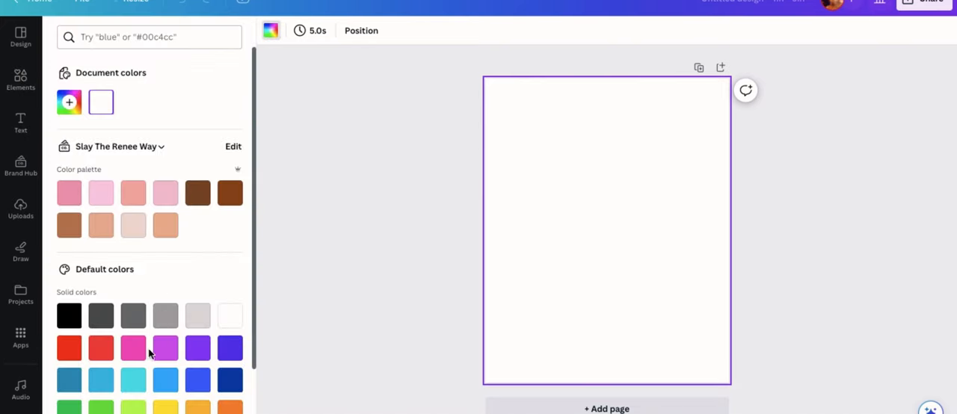
pyautogui.moveTo(133, 203)
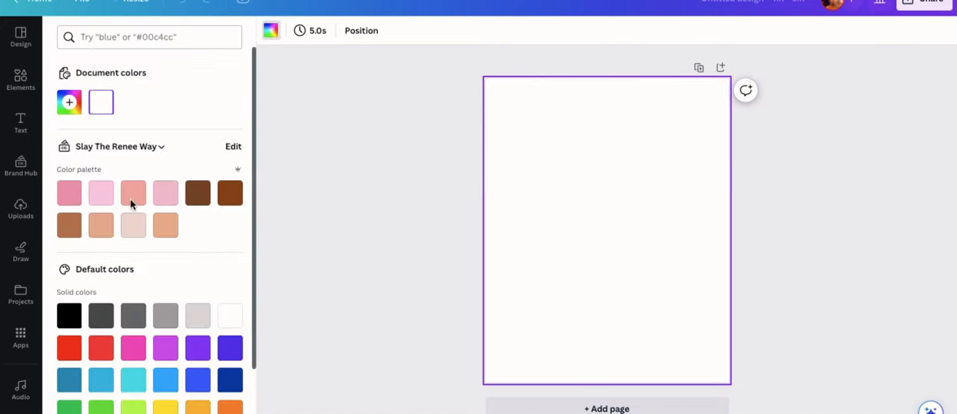
# Step: Add a custom document colour: a blue hue dragged to a lighter shade
pyautogui.click(69, 102)
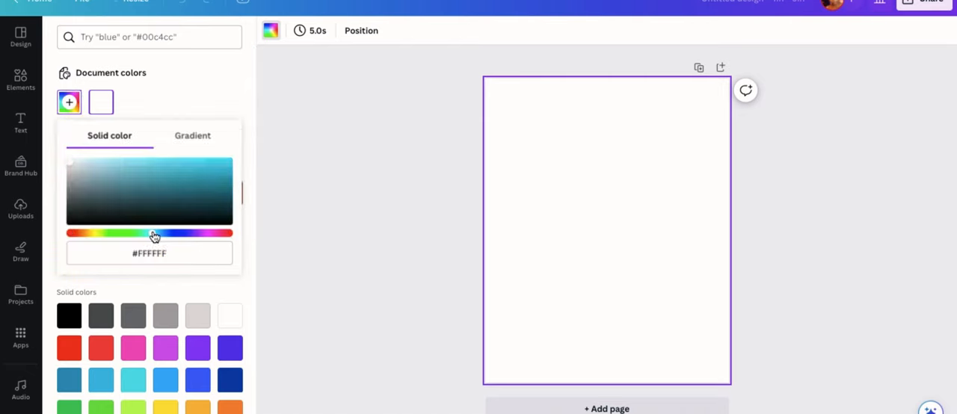
pyautogui.click(126, 165)
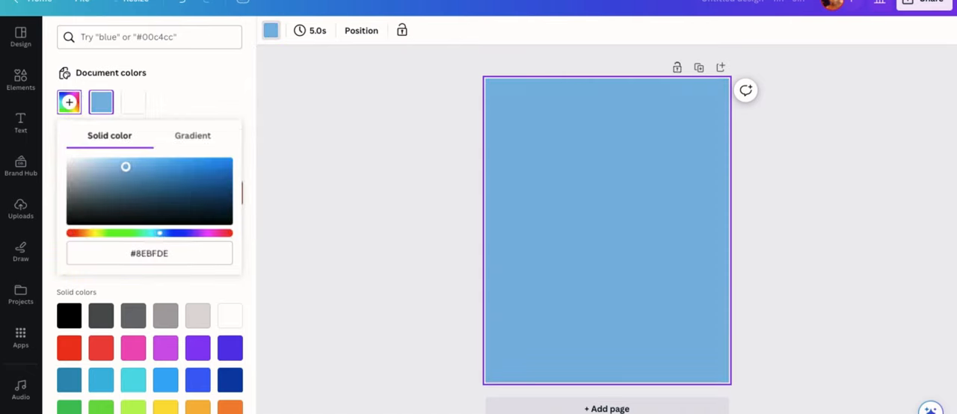
pyautogui.moveTo(126, 167); pyautogui.dragTo(120, 161)
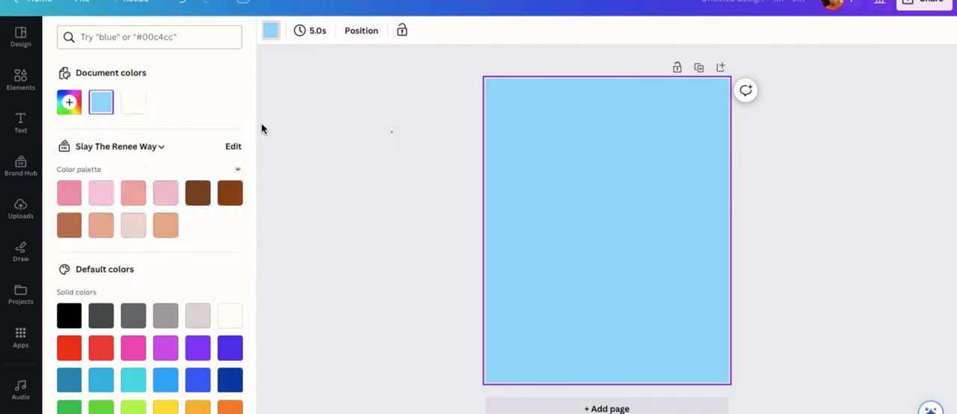
# Step: Swap the background for a gradient swatch edited to pale cyan and pink
pyautogui.click(21, 81)
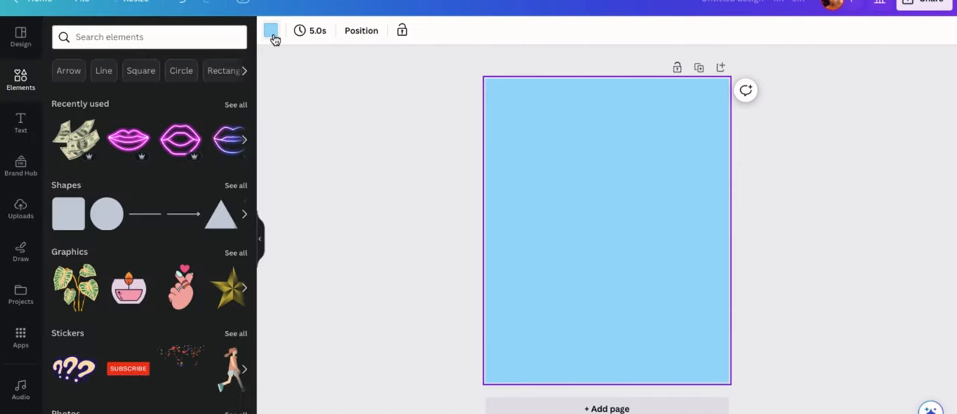
pyautogui.click(270, 29)
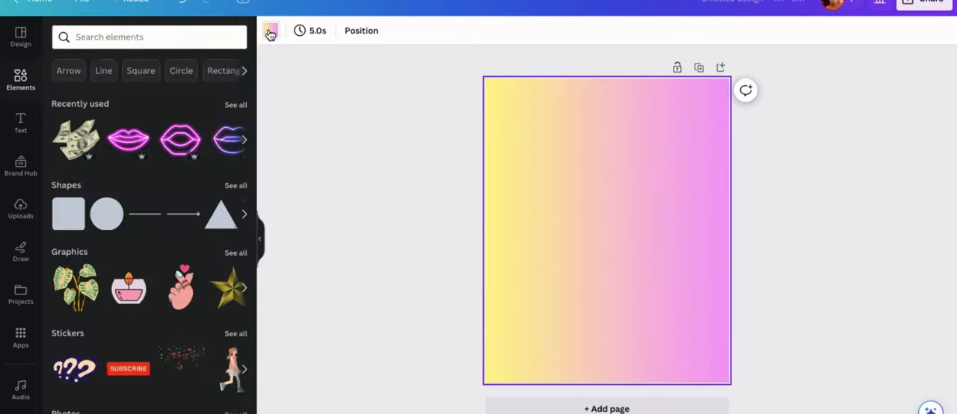
pyautogui.click(270, 30)
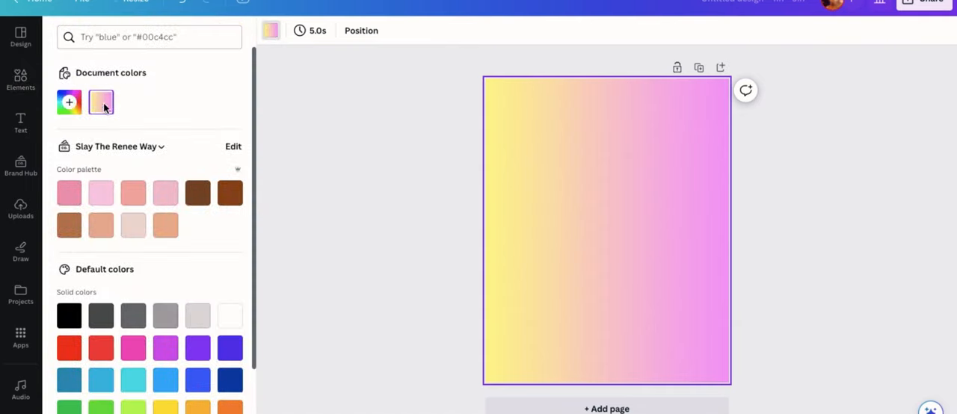
pyautogui.click(101, 102)
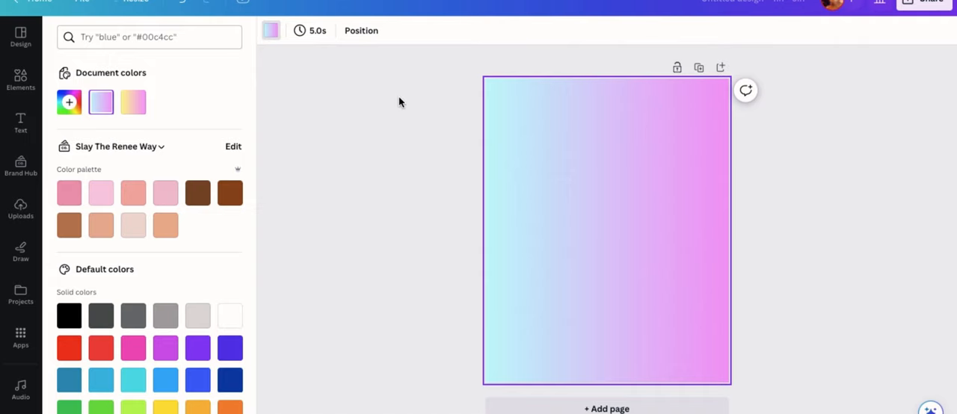
pyautogui.click(21, 81)
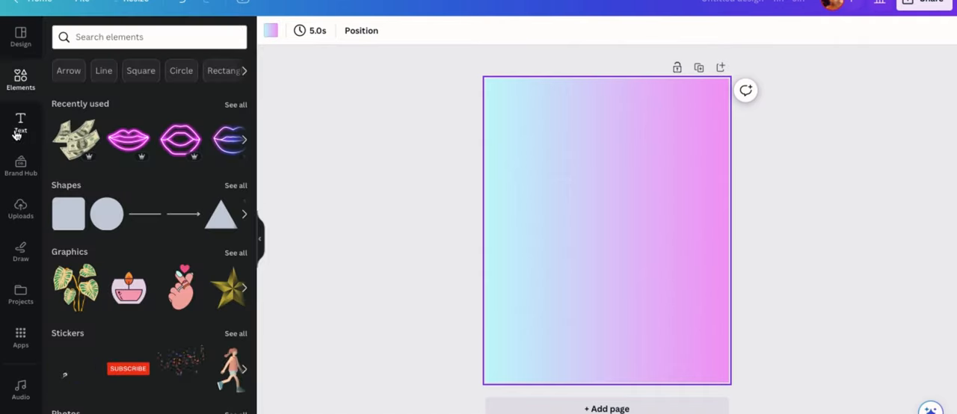
# Step: Add a centred text box and set its font to Anton
pyautogui.click(21, 123)
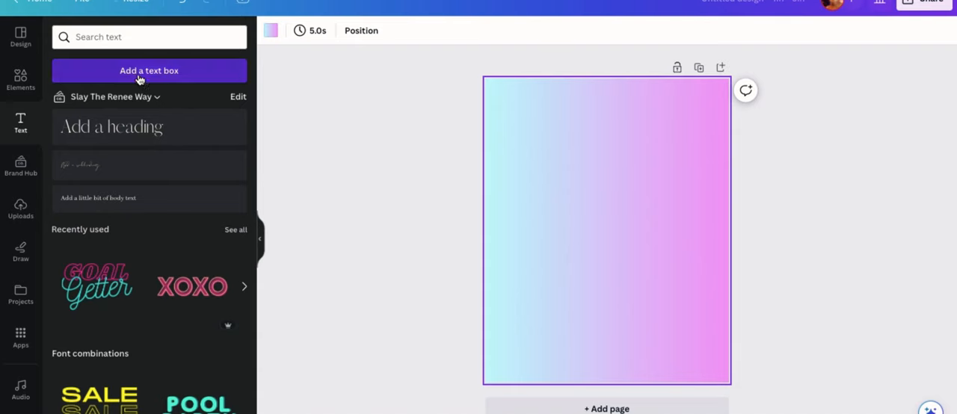
pyautogui.click(149, 71)
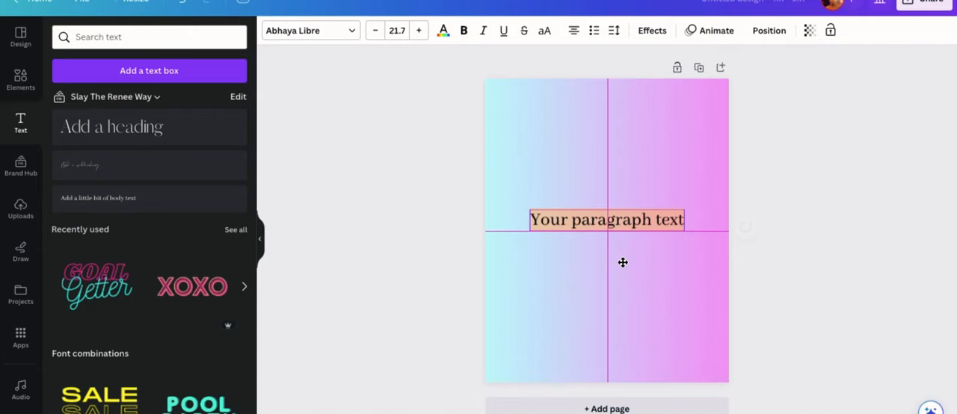
pyautogui.click(607, 219)
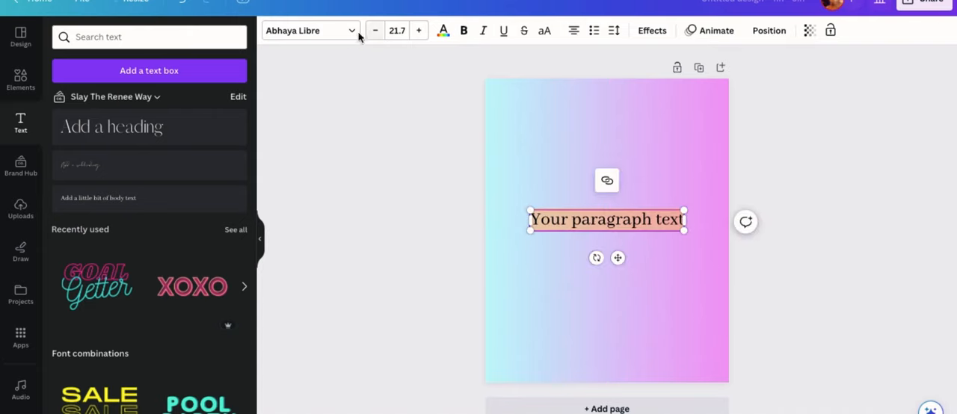
pyautogui.click(306, 30)
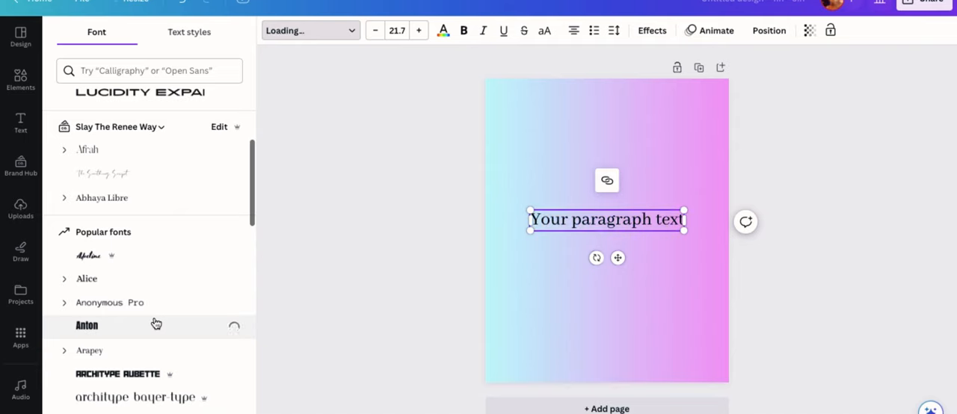
pyautogui.click(86, 325)
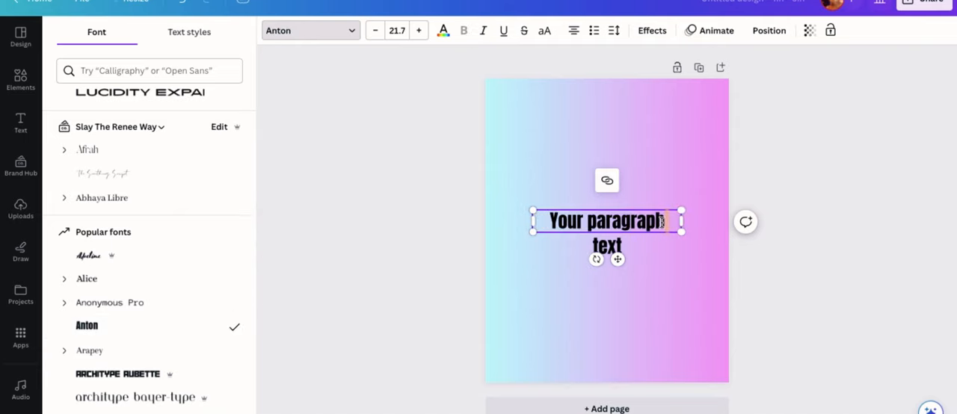
# Step: Enter the title text 'Candy Dreams' in the new text box
pyautogui.write('CAnd')
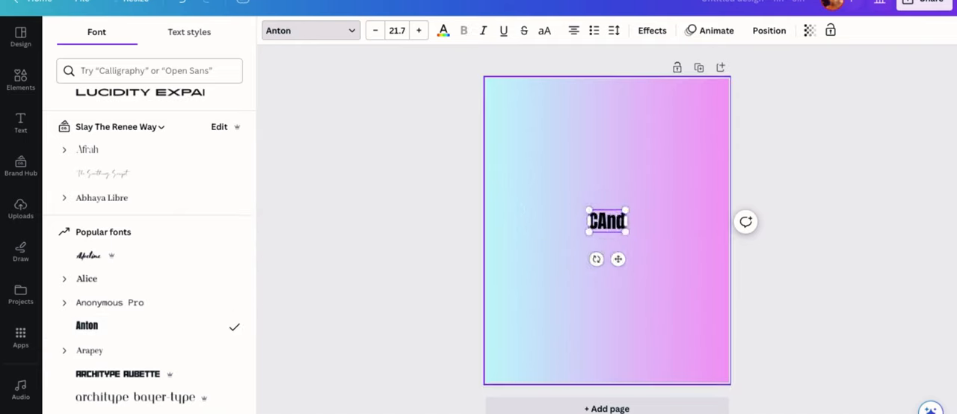
pyautogui.write('andy D')
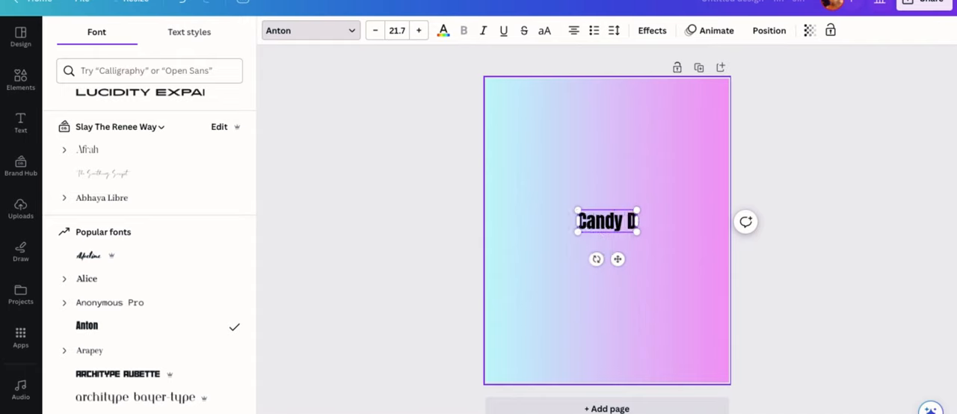
pyautogui.write('re')
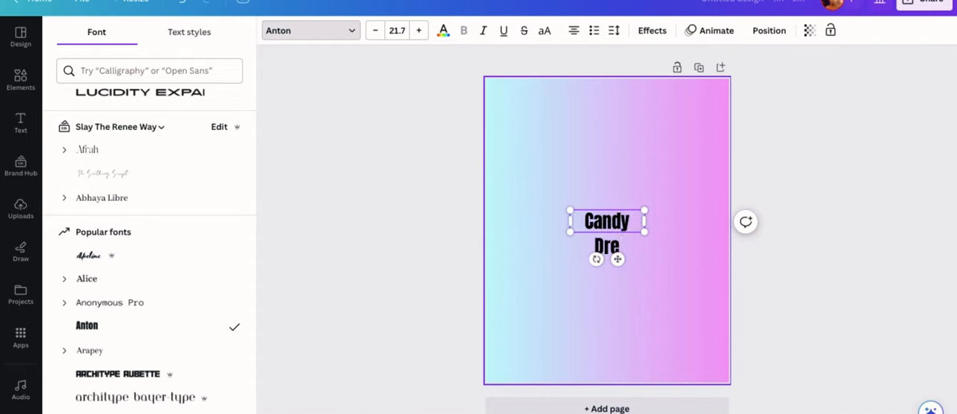
pyautogui.click(21, 123)
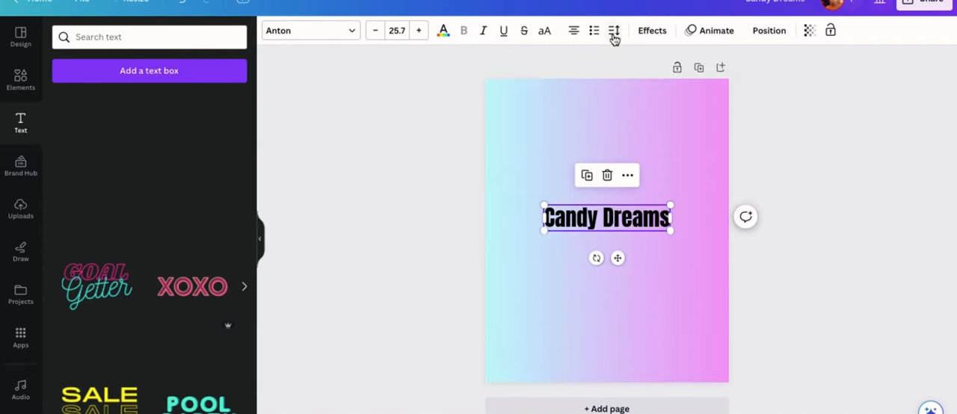
# Step: Make the title uppercase with a neon effect and a bright pink colour
pyautogui.click(544, 30)
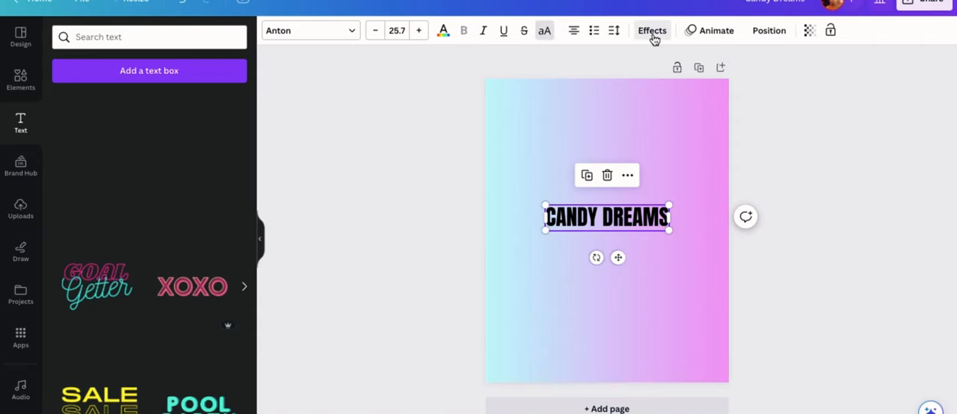
pyautogui.click(651, 30)
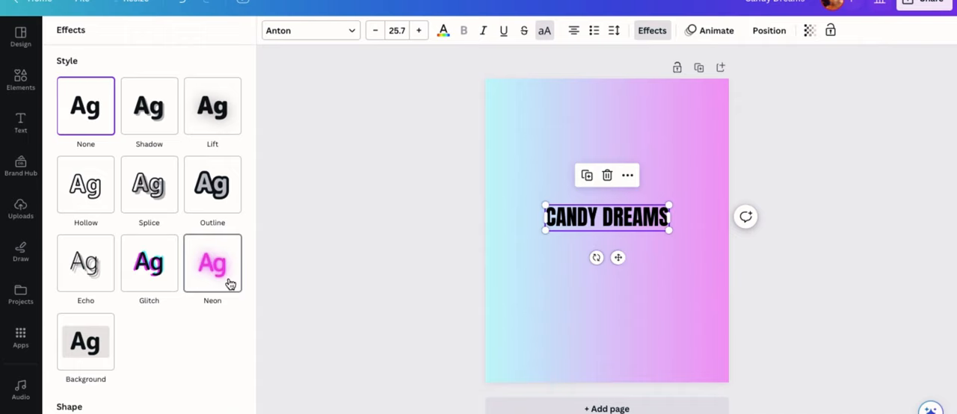
pyautogui.click(212, 263)
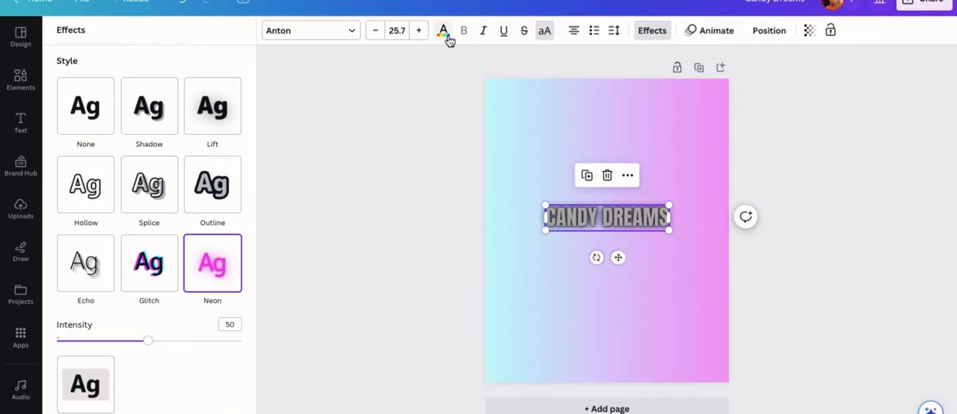
pyautogui.click(442, 29)
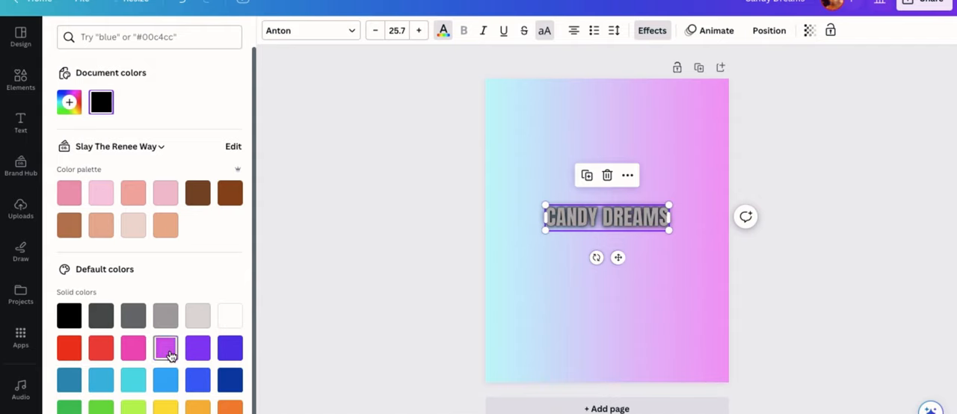
pyautogui.click(165, 347)
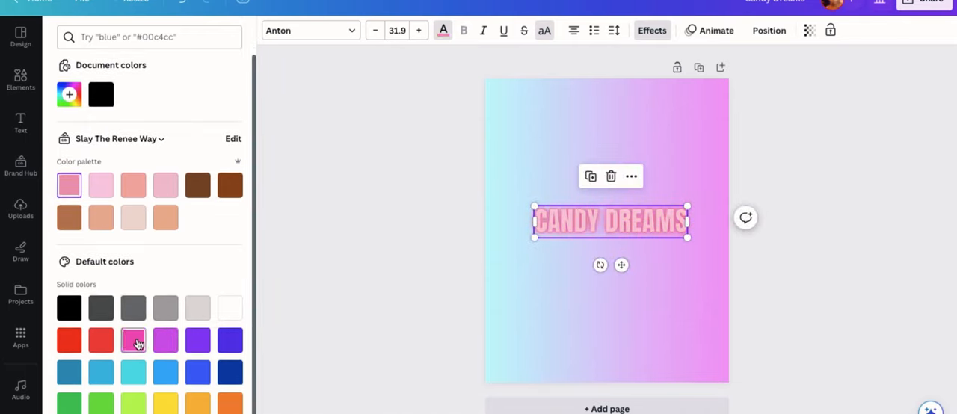
pyautogui.click(133, 340)
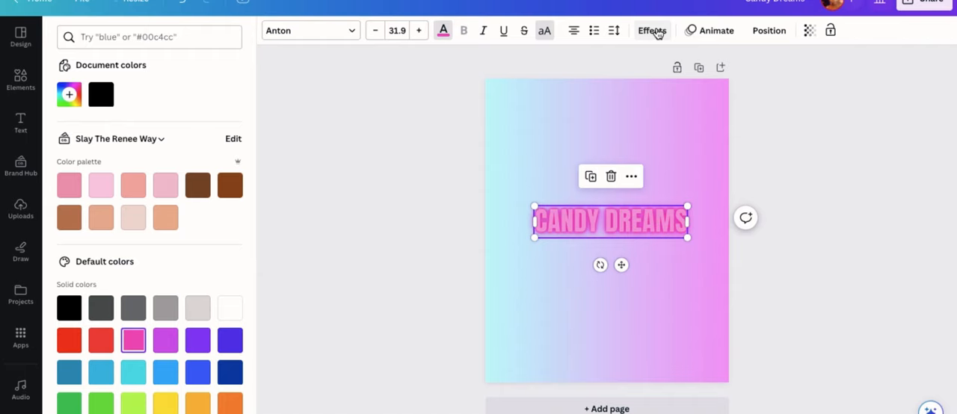
# Step: Adjust the neon glow intensity slider to settle on a strong glow
pyautogui.click(652, 30)
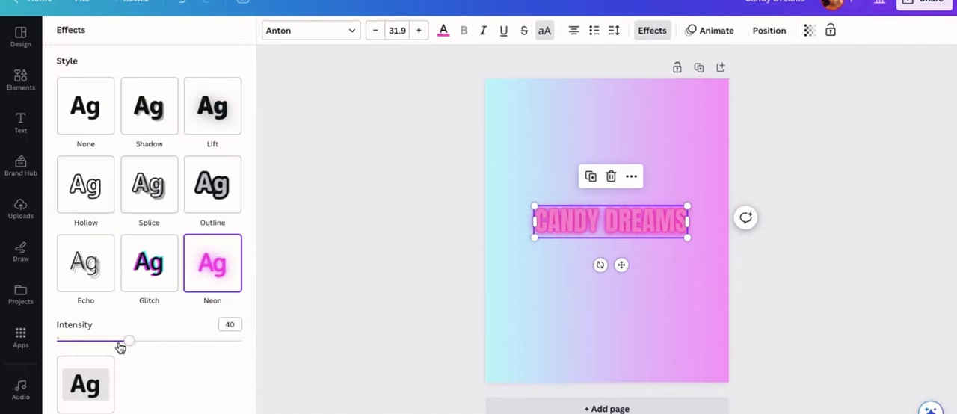
pyautogui.moveTo(128, 341); pyautogui.dragTo(62, 340)
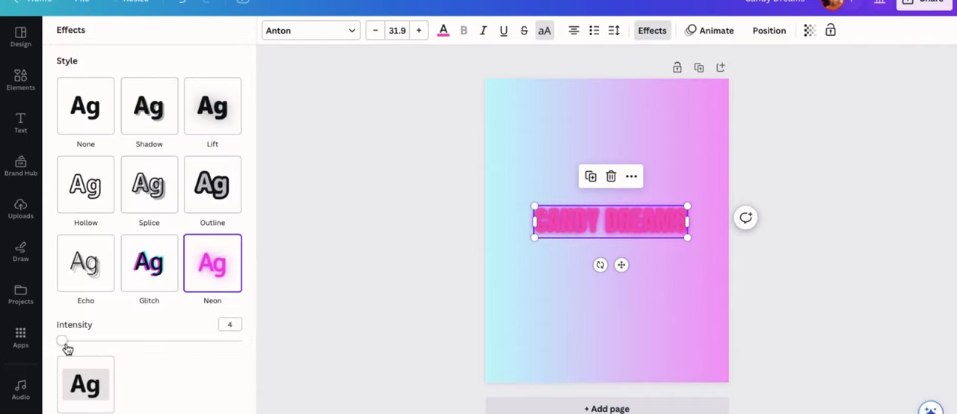
pyautogui.moveTo(63, 341); pyautogui.dragTo(228, 341)
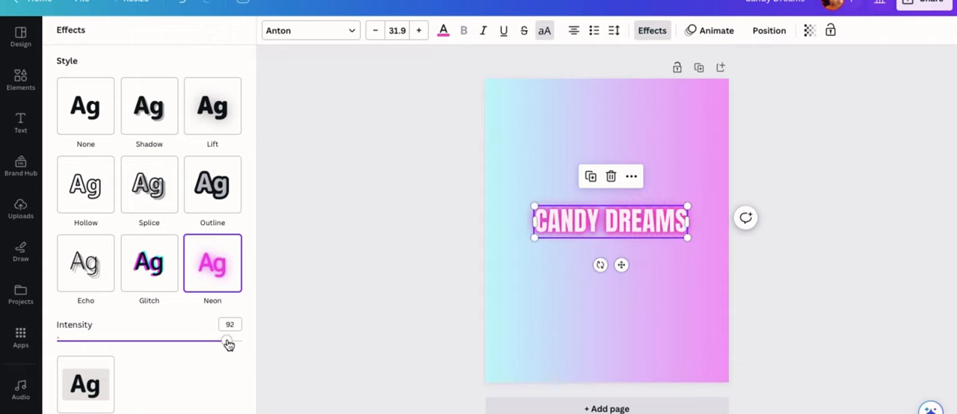
pyautogui.moveTo(230, 340); pyautogui.dragTo(188, 341)
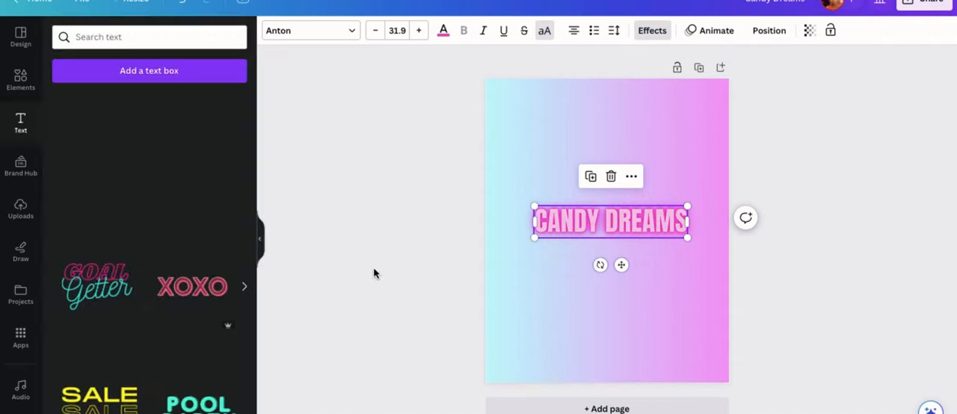
# Step: Add a small paragraph text box reading 'BODY LOTION' beneath the title
pyautogui.click(768, 30)
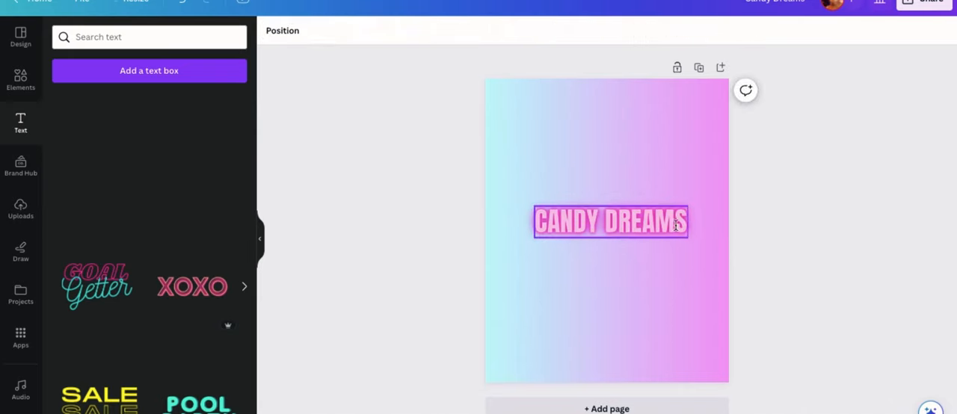
pyautogui.click(610, 222)
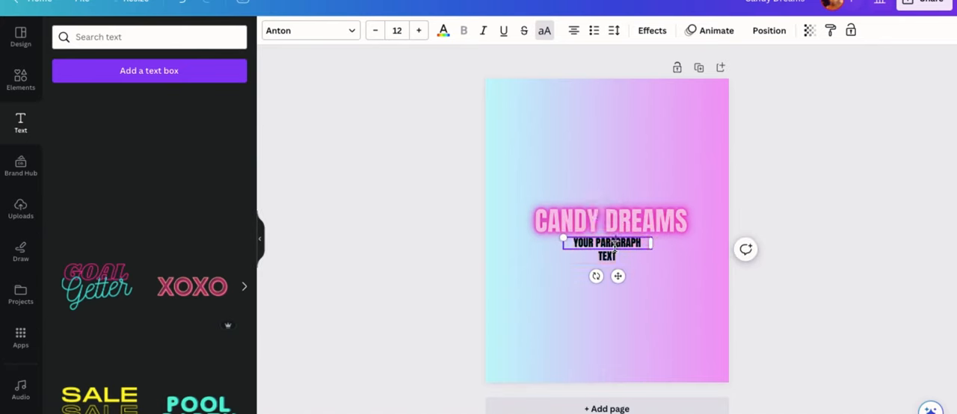
pyautogui.write('BODY LOTION')
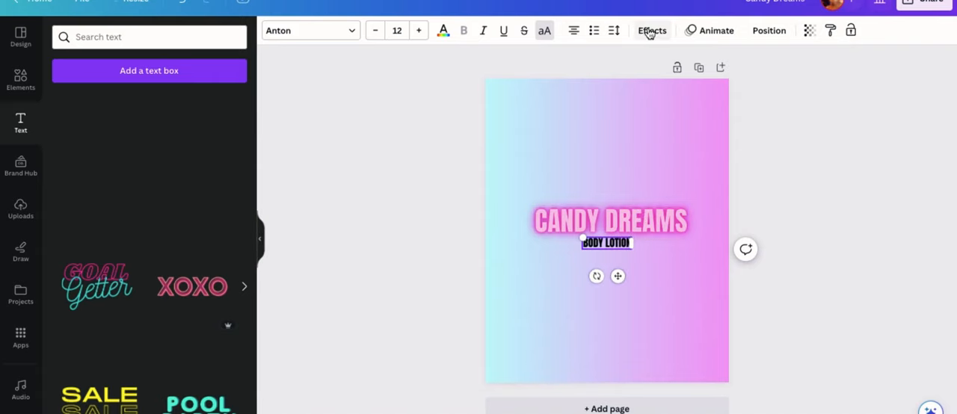
# Step: Give the subtitle a pink outline effect and white text colour
pyautogui.click(652, 30)
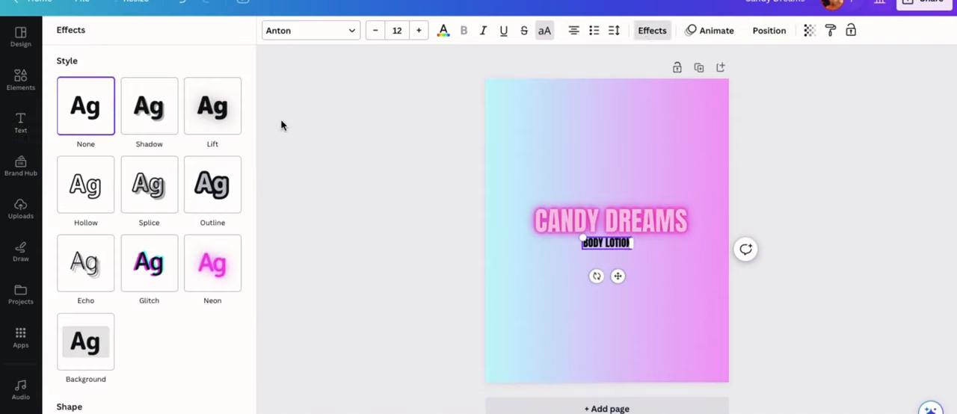
pyautogui.click(213, 186)
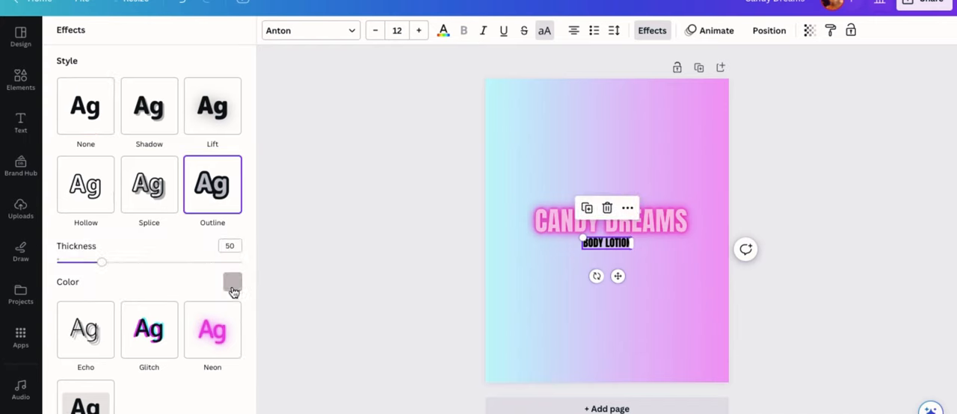
pyautogui.click(232, 283)
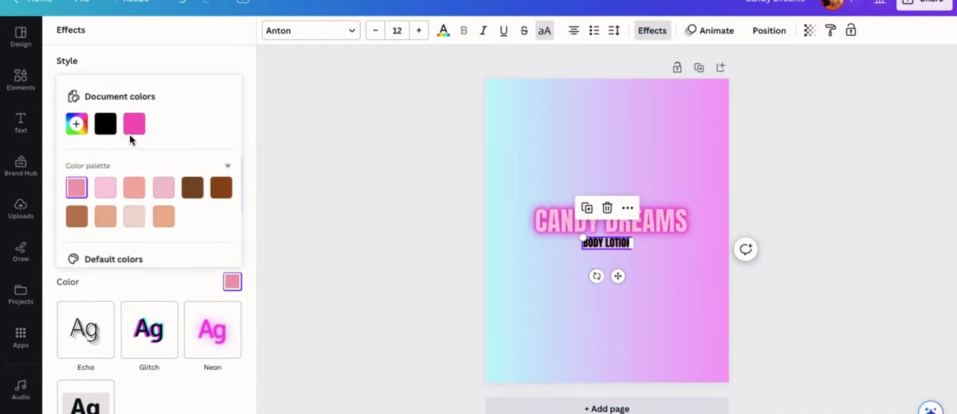
pyautogui.click(135, 123)
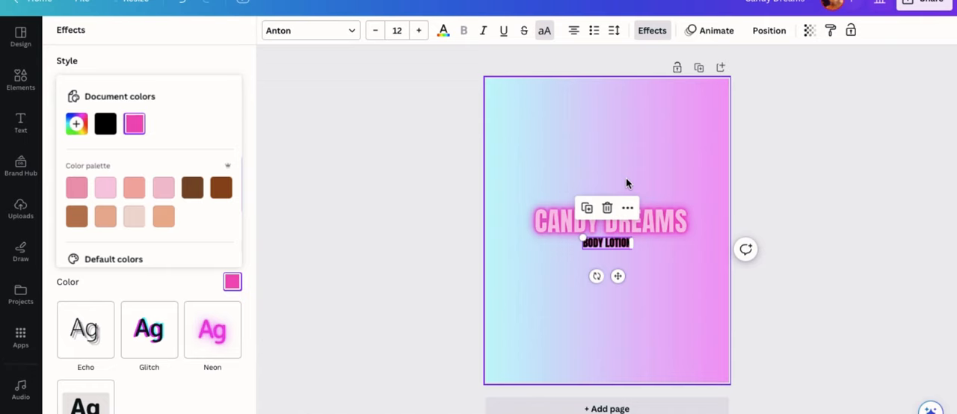
pyautogui.click(212, 186)
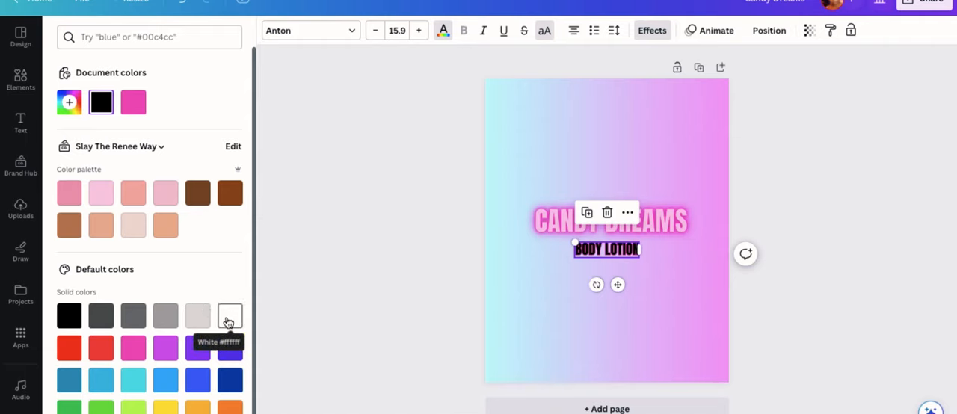
pyautogui.click(230, 313)
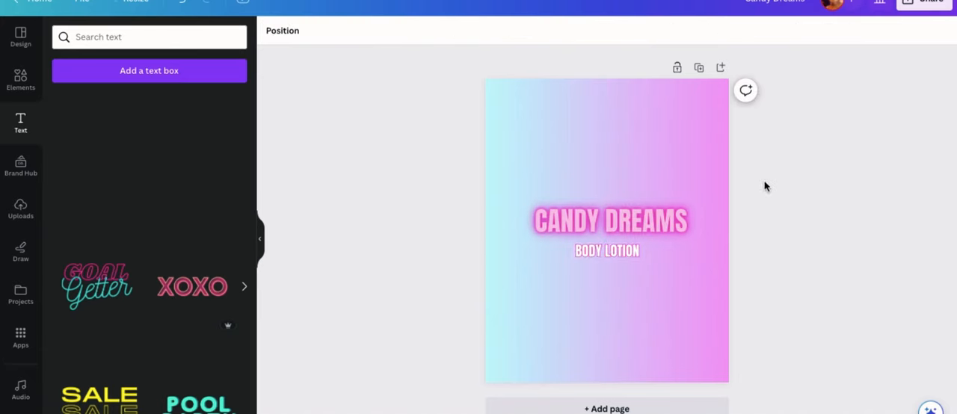
# Step: Search the Elements library for 'lines' and add a line to the label
pyautogui.click(610, 222)
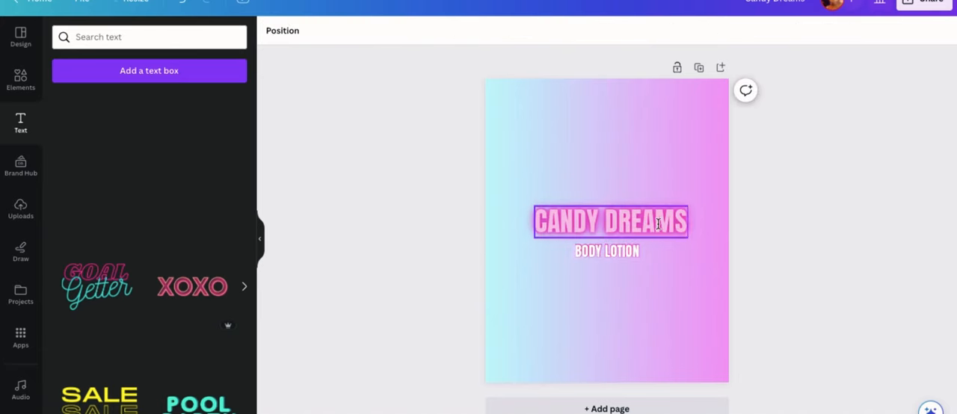
pyautogui.click(610, 221)
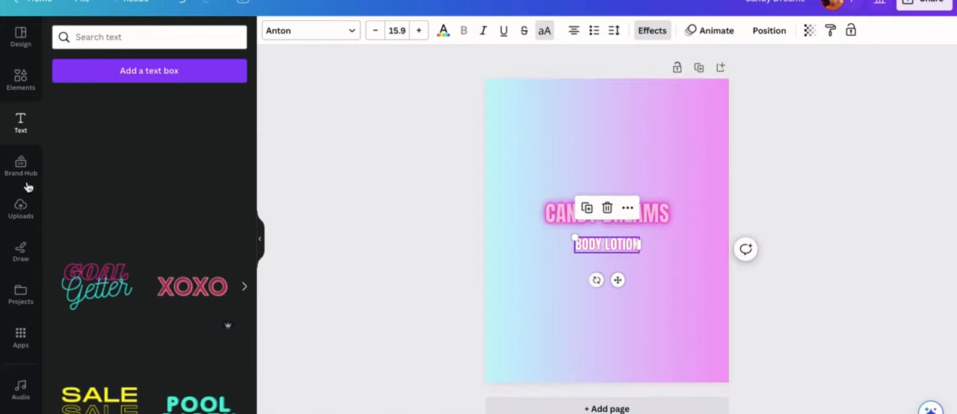
pyautogui.click(21, 77)
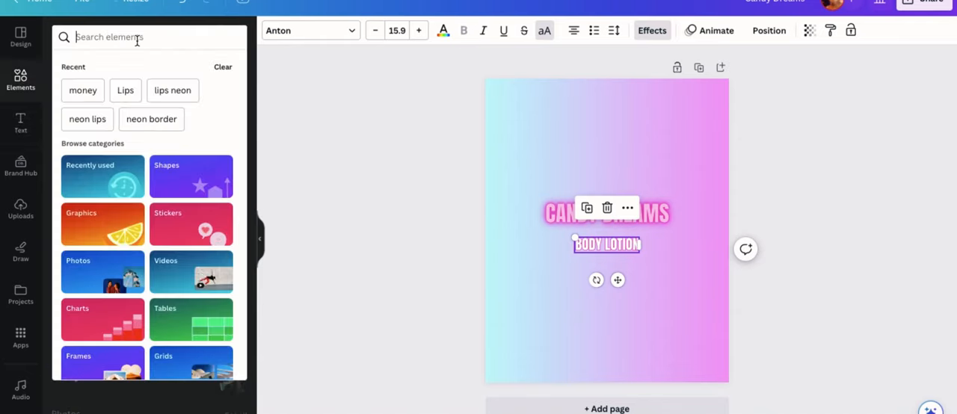
pyautogui.write('lines')
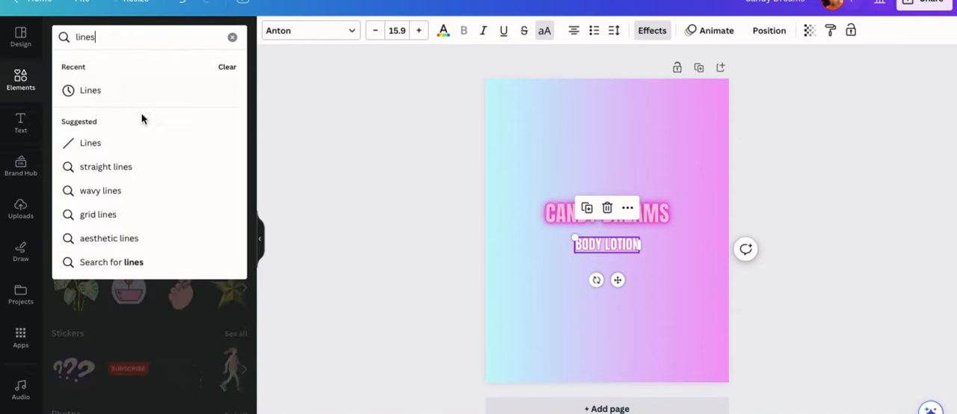
pyautogui.click(90, 144)
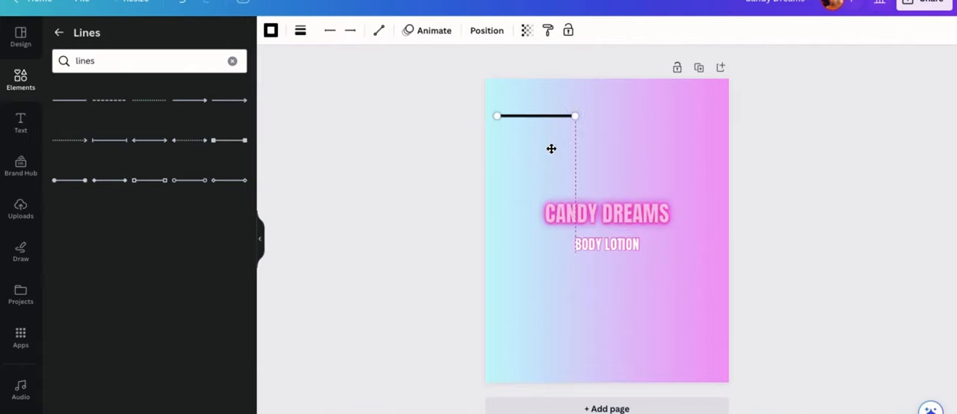
# Step: Set the line weight to 2 and colour it white
pyautogui.click(300, 30)
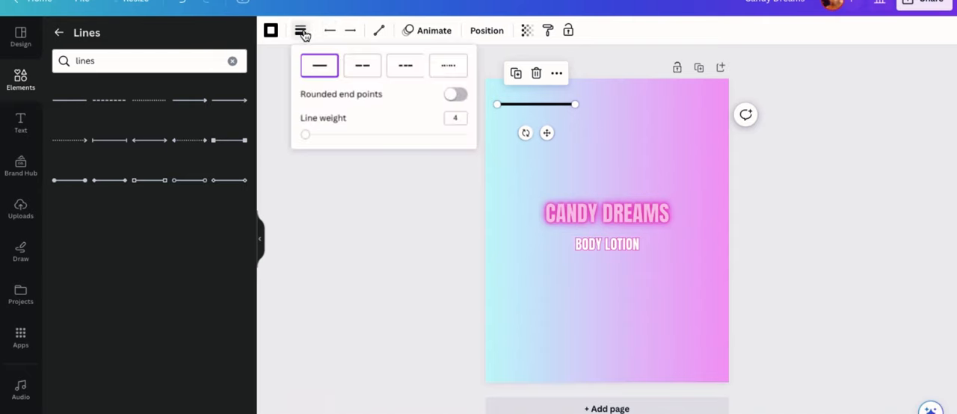
pyautogui.click(455, 117)
pyautogui.write('2')
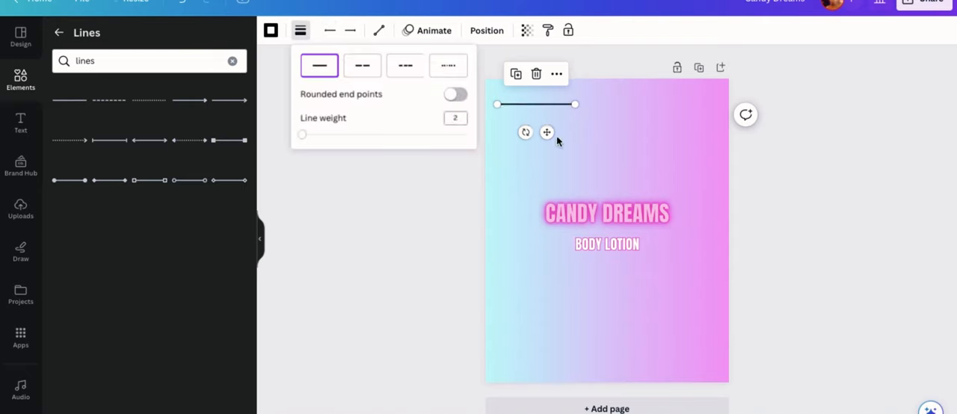
pyautogui.click(271, 30)
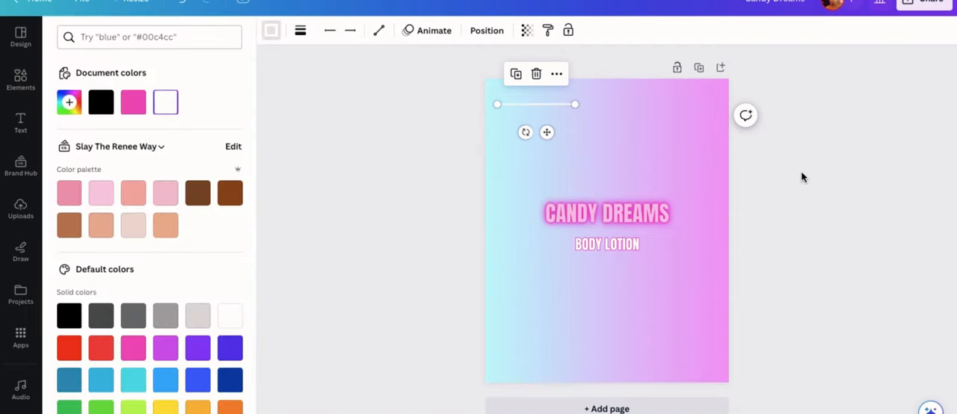
pyautogui.click(21, 80)
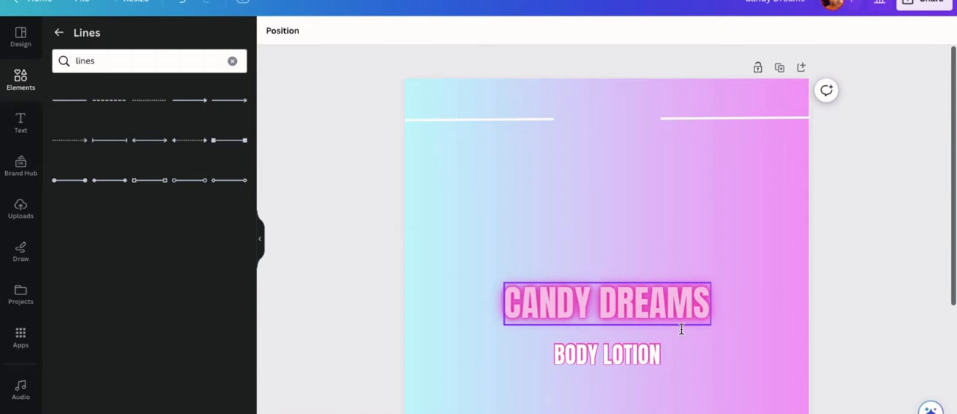
# Step: Add a body text box and enter the brand name 'kay cosmetics'
pyautogui.click(21, 123)
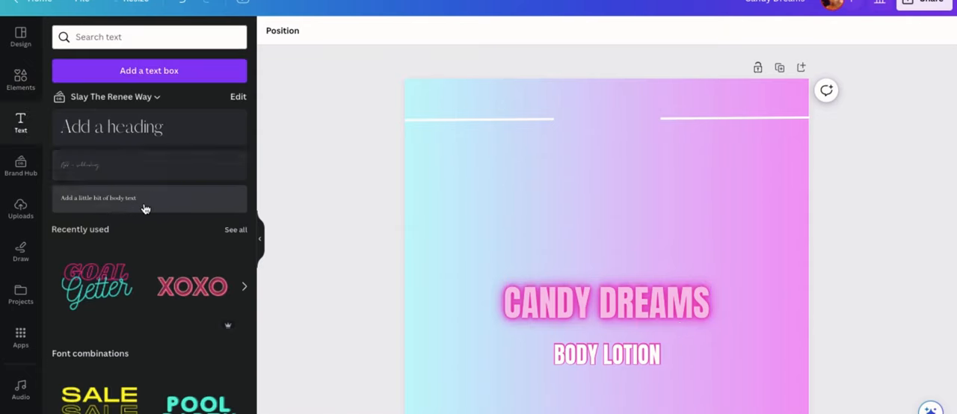
pyautogui.click(150, 197)
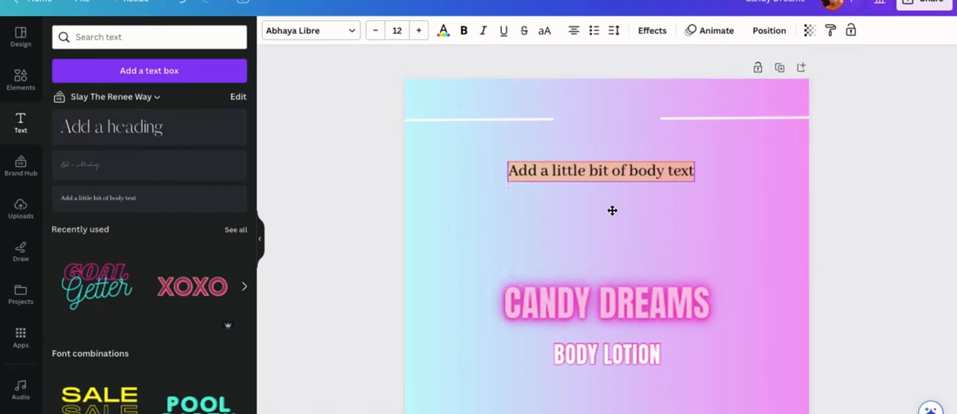
pyautogui.click(601, 170)
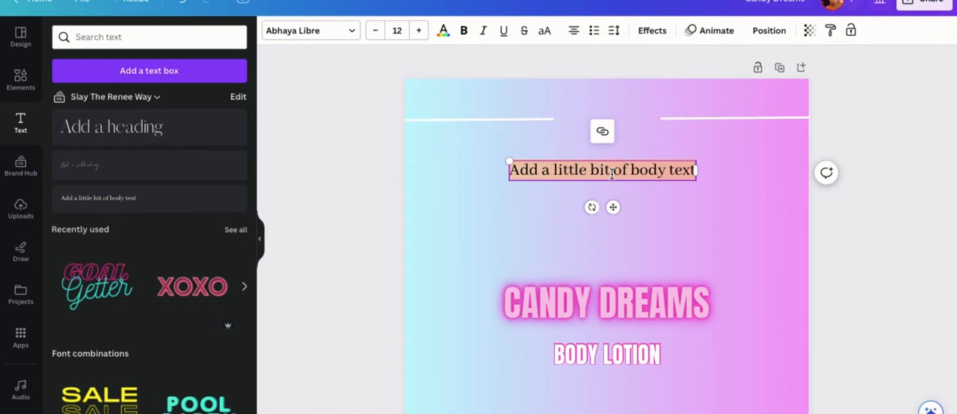
pyautogui.write('kay cosmetics')
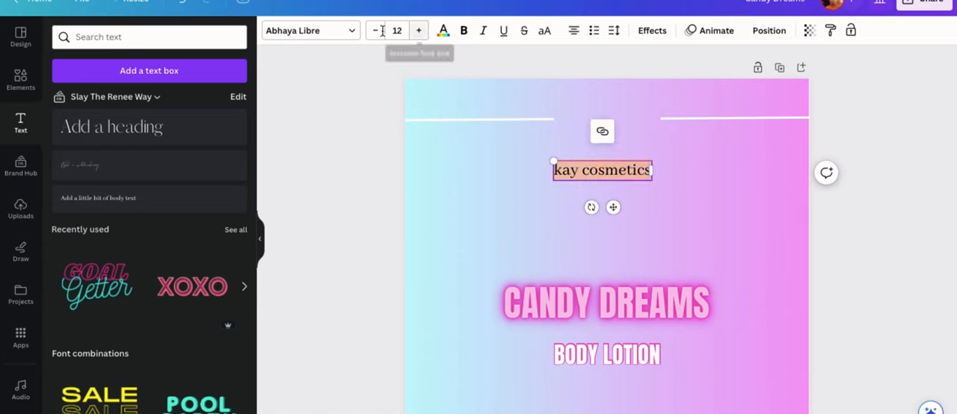
# Step: Set it to Arial uppercase, widen to one line and place it between the top lines
pyautogui.click(306, 30)
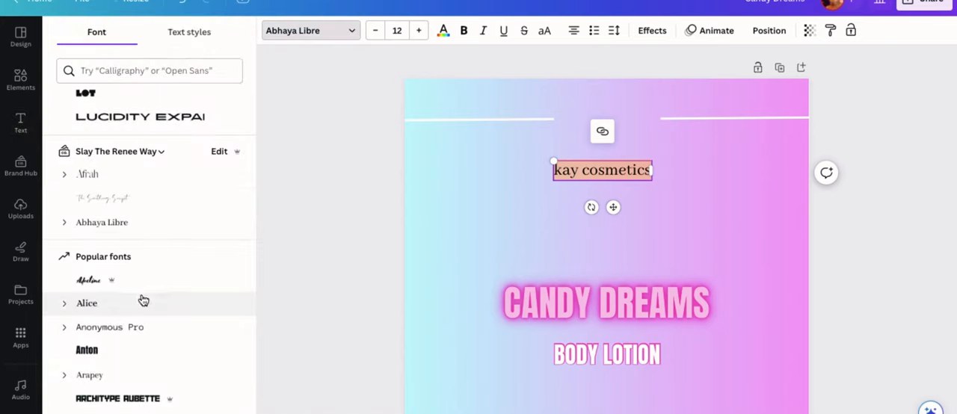
pyautogui.scroll(-3)
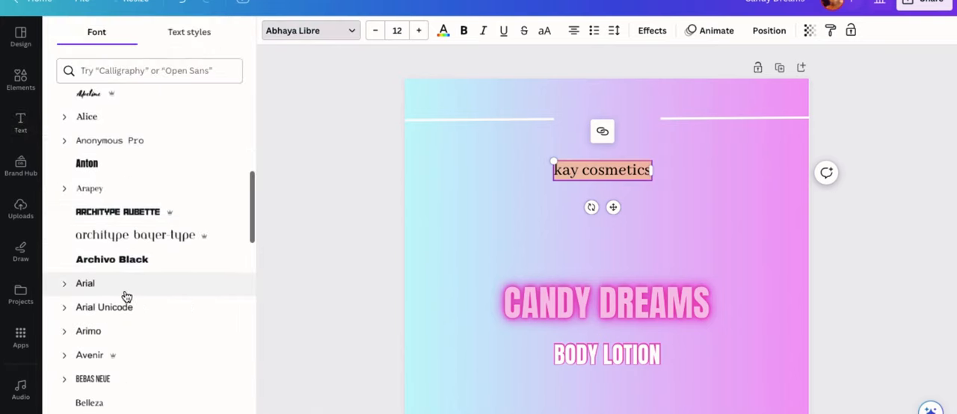
pyautogui.click(84, 282)
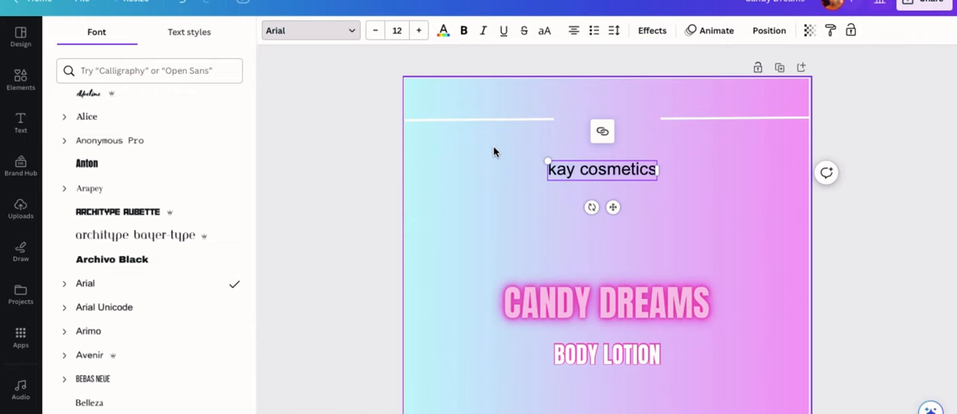
pyautogui.click(544, 30)
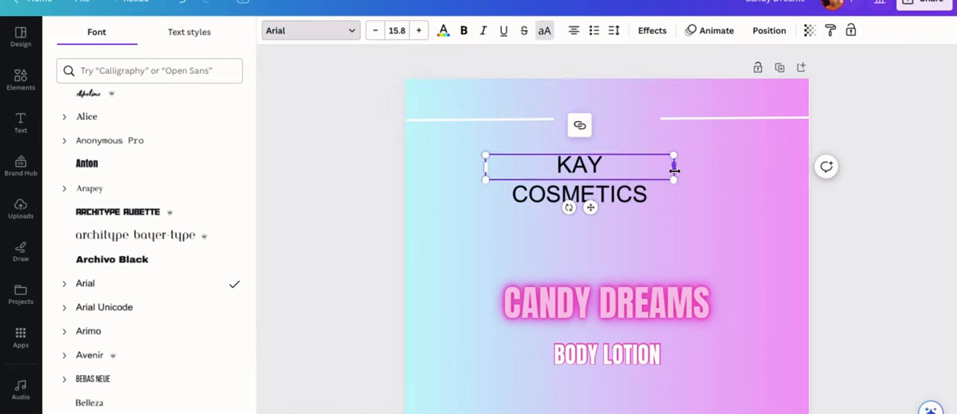
pyautogui.moveTo(674, 166); pyautogui.dragTo(671, 176)
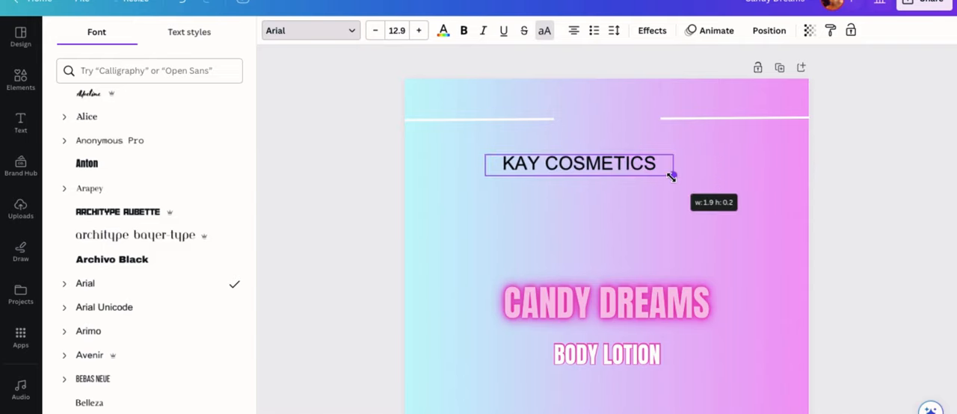
pyautogui.moveTo(580, 163); pyautogui.dragTo(610, 129)
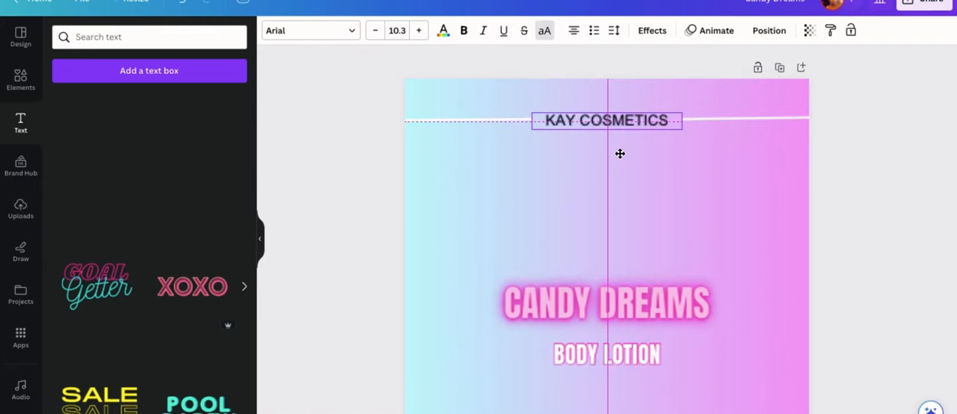
# Step: Make the KAY COSMETICS text bold and colour it white
pyautogui.click(607, 120)
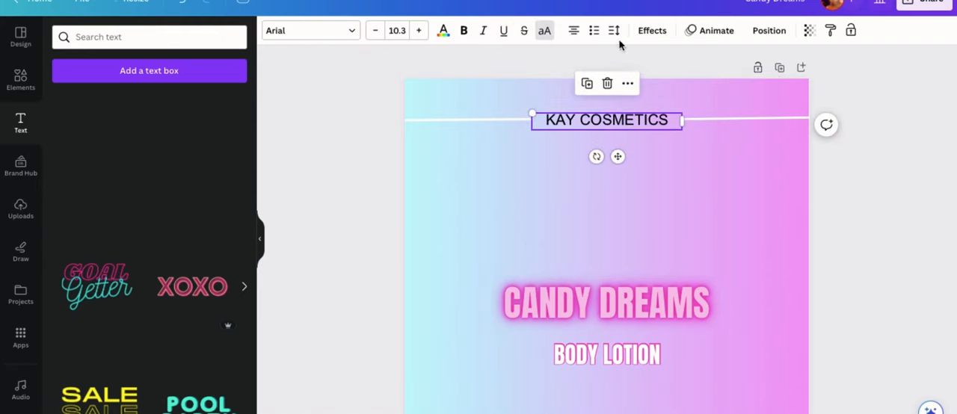
pyautogui.click(463, 30)
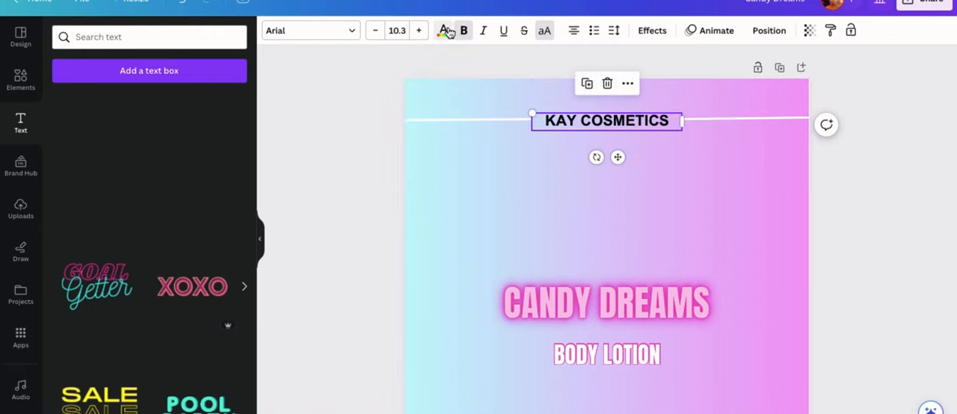
pyautogui.click(442, 29)
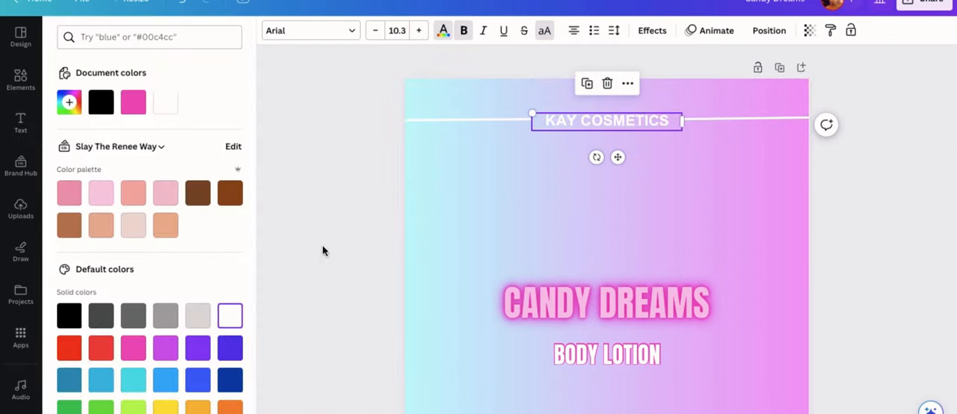
pyautogui.click(21, 122)
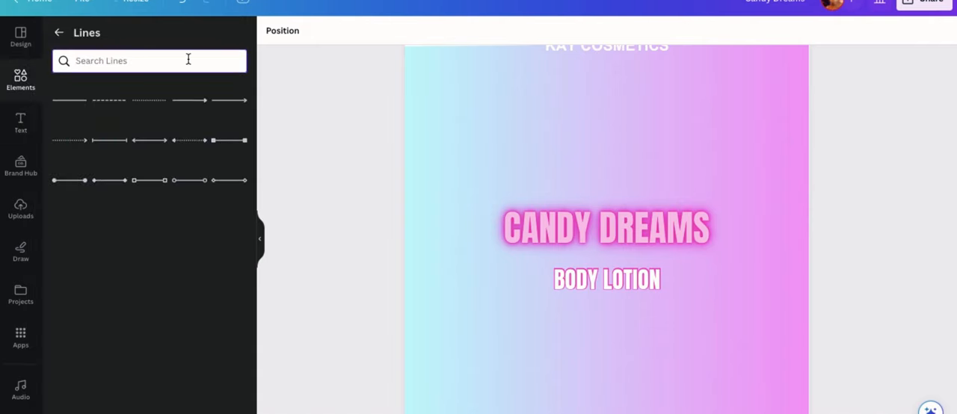
# Step: Search Elements for 'cosmetic shelf life' and resize a jar icon on the label
pyautogui.click(60, 33)
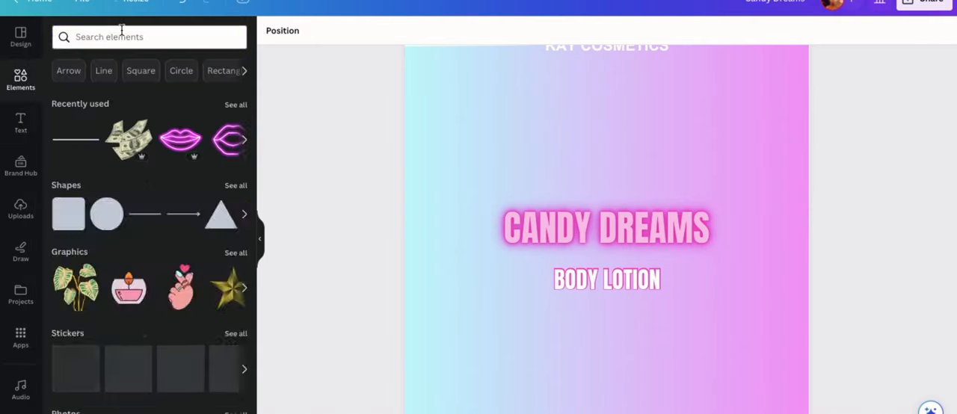
pyautogui.write('cosmetic shelf life')
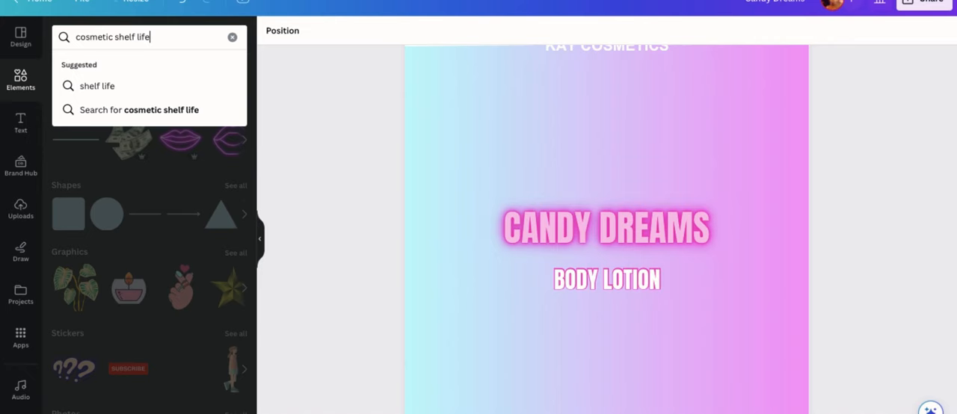
pyautogui.press('Enter')
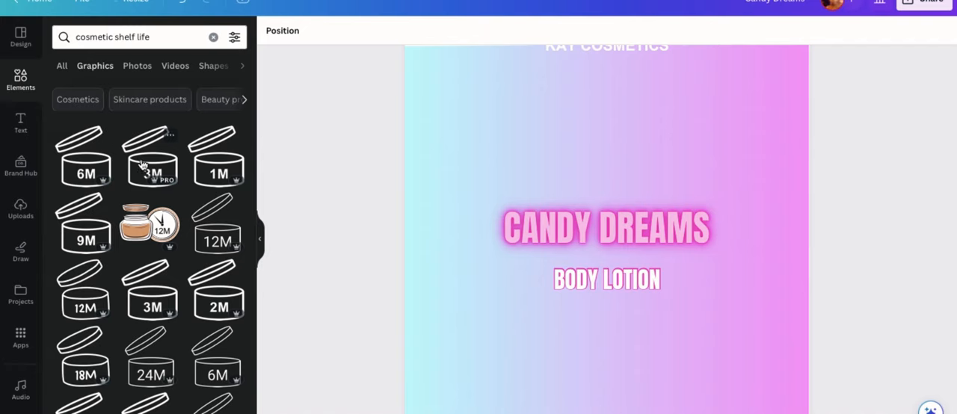
pyautogui.moveTo(216, 237)
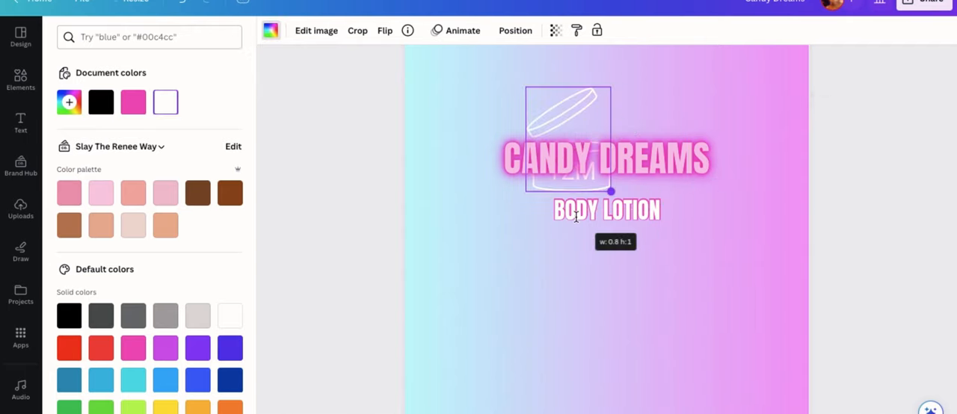
pyautogui.moveTo(568, 142); pyautogui.dragTo(504, 321)
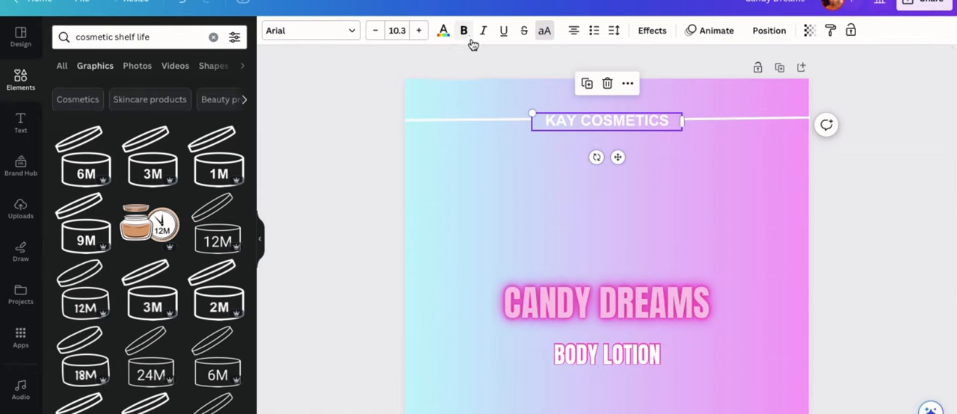
# Step: Recolour the top line beside the brand name pink and browse the cosmetic shelf-life graphics
pyautogui.click(442, 30)
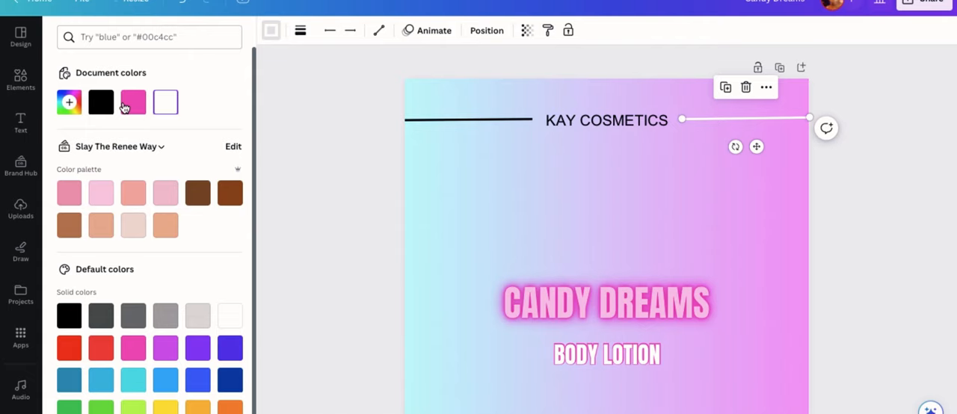
pyautogui.click(102, 102)
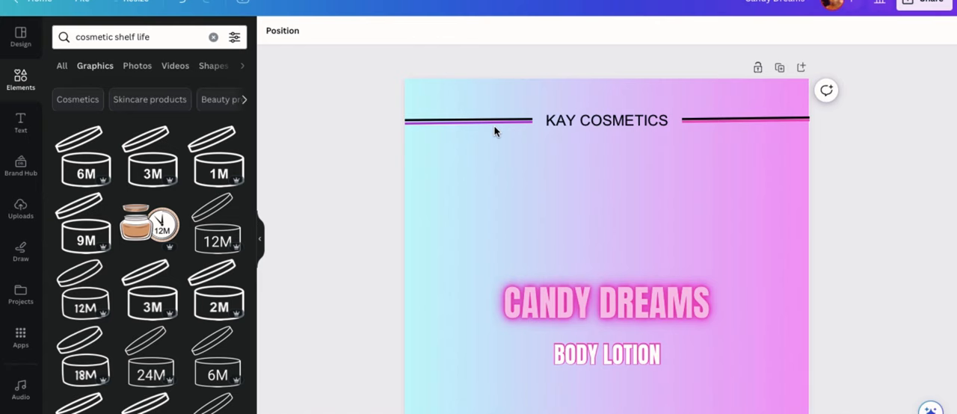
pyautogui.scroll(-3)
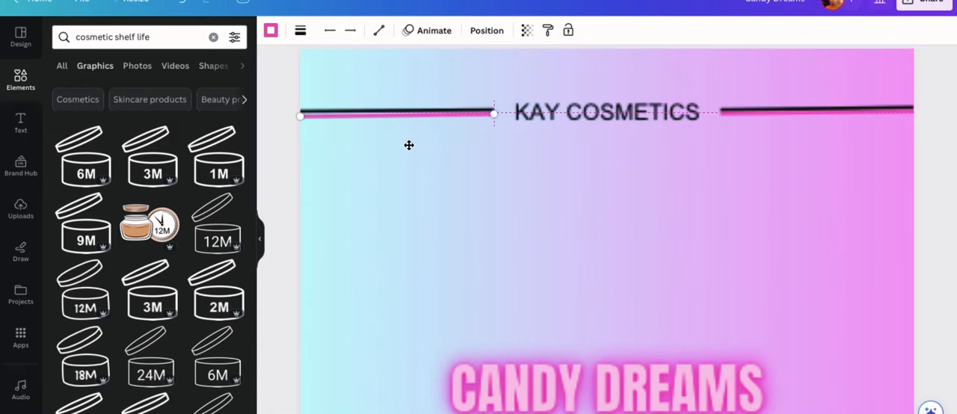
pyautogui.click(407, 143)
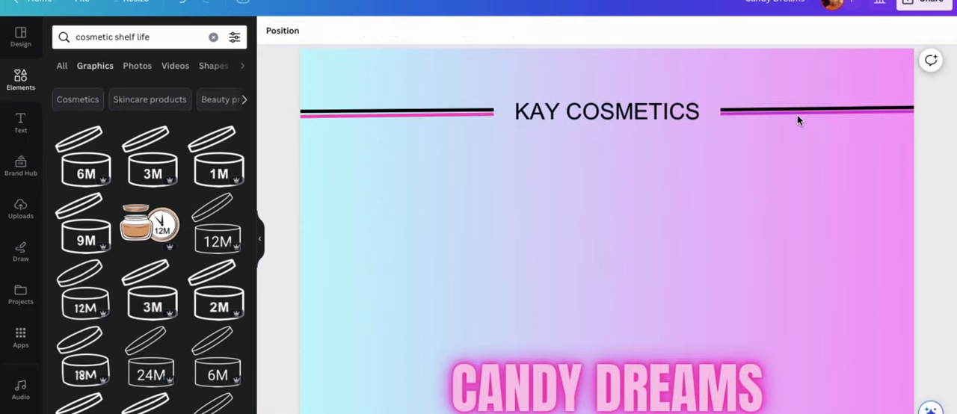
# Step: Place the 12M shelf-life icon below BODY LOTION and search Elements for 'non pet testing'
pyautogui.click(815, 113)
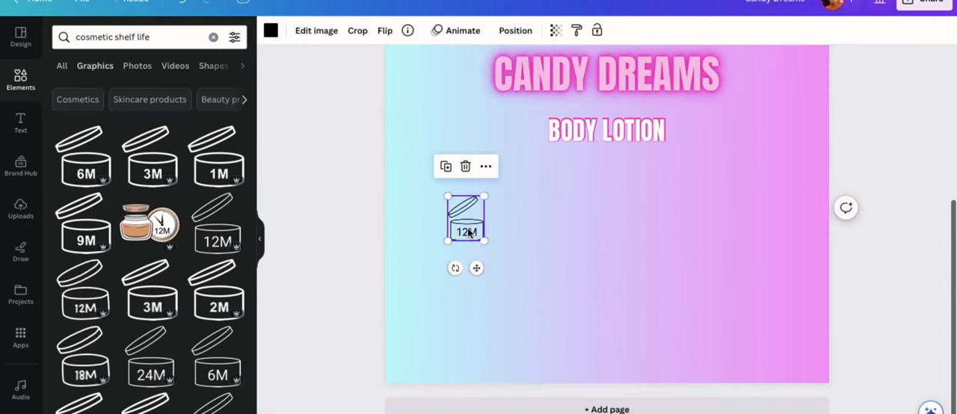
pyautogui.moveTo(466, 219); pyautogui.dragTo(535, 224)
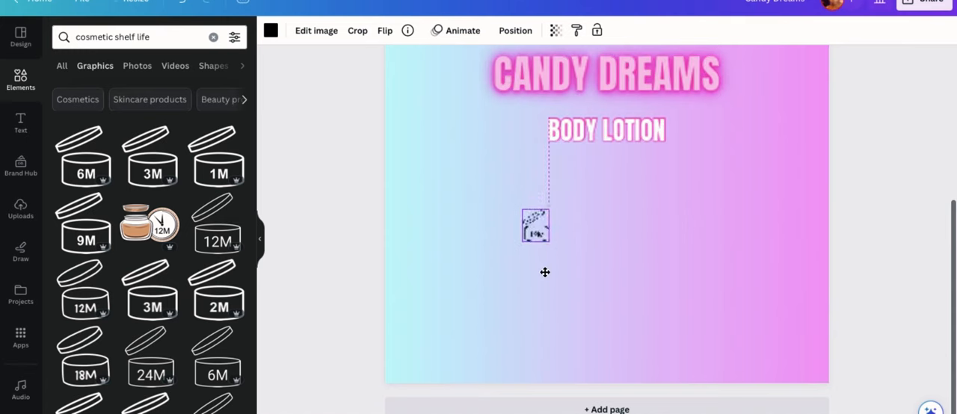
pyautogui.click(535, 226)
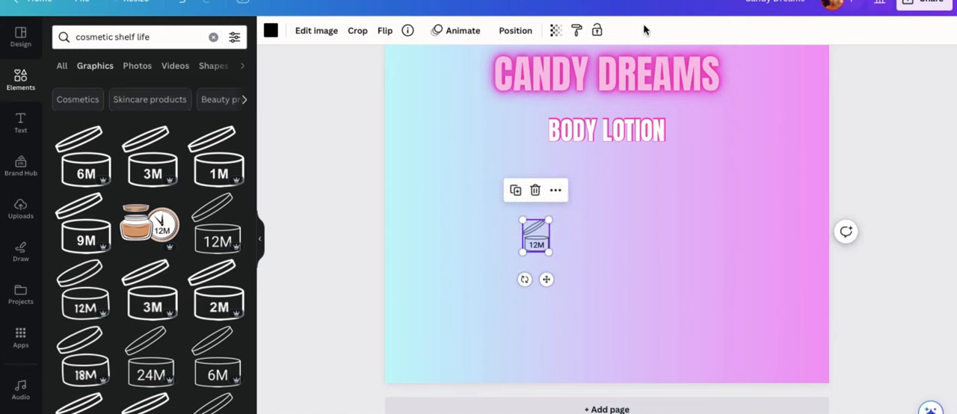
pyautogui.write('non pet testing')
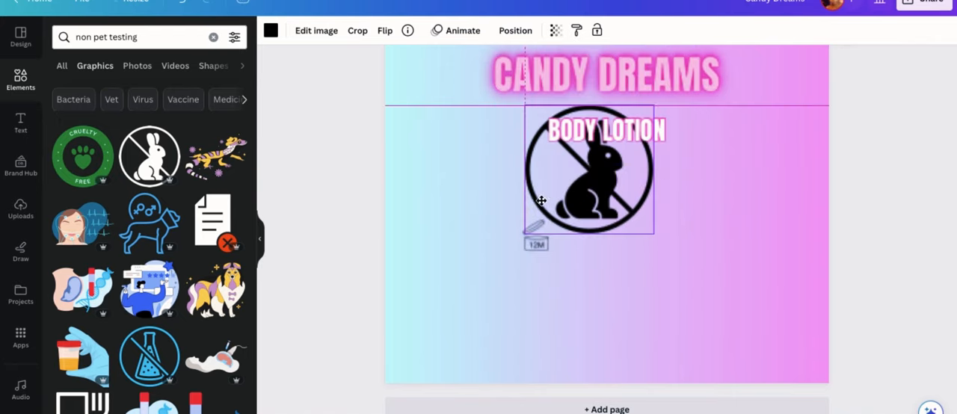
# Step: Shrink the bunny icon and line it up beside the 12M icon
pyautogui.moveTo(651, 236); pyautogui.dragTo(673, 280)
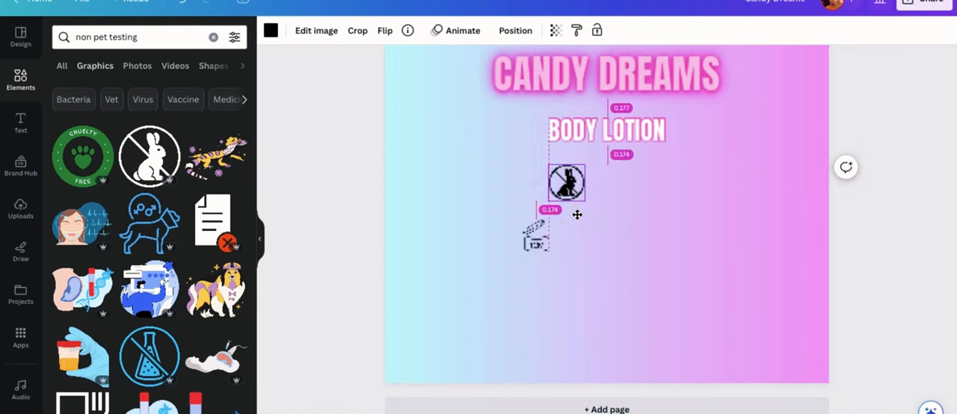
pyautogui.moveTo(565, 182); pyautogui.dragTo(606, 233)
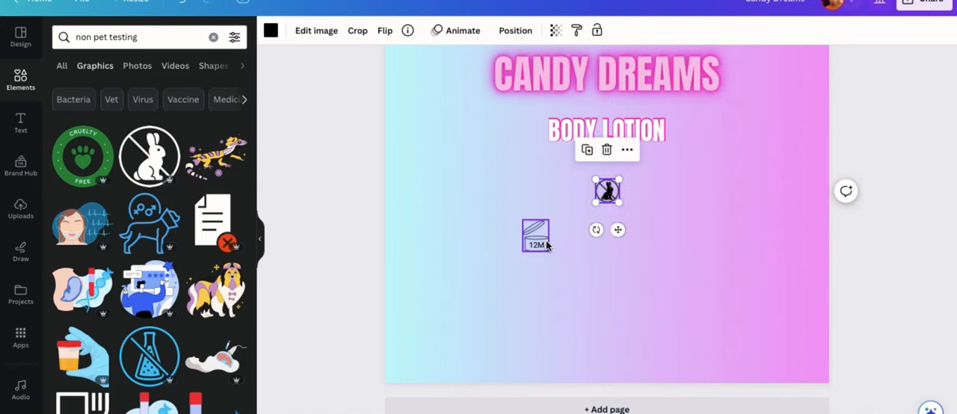
pyautogui.moveTo(535, 233); pyautogui.dragTo(572, 187)
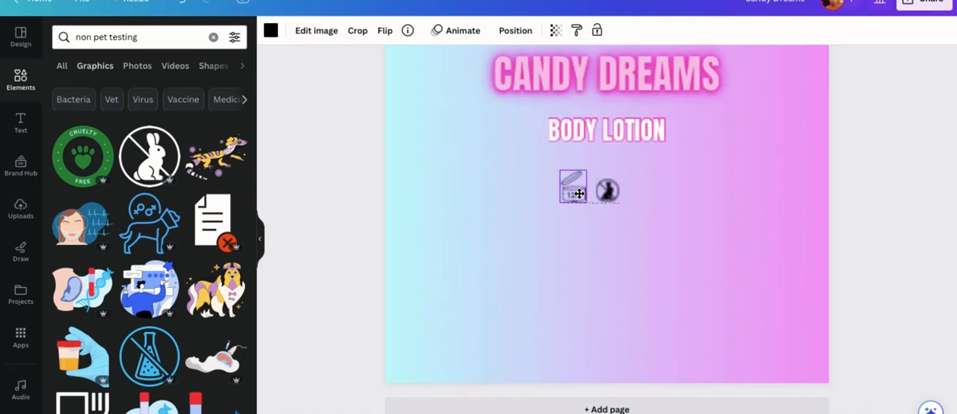
pyautogui.click(606, 189)
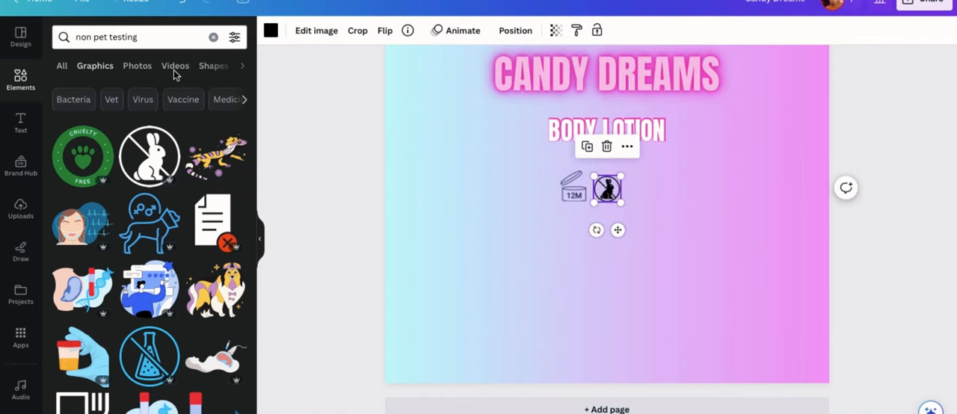
# Step: Search Elements for 'organic', add the badge and recolour it to match the label
pyautogui.click(213, 36)
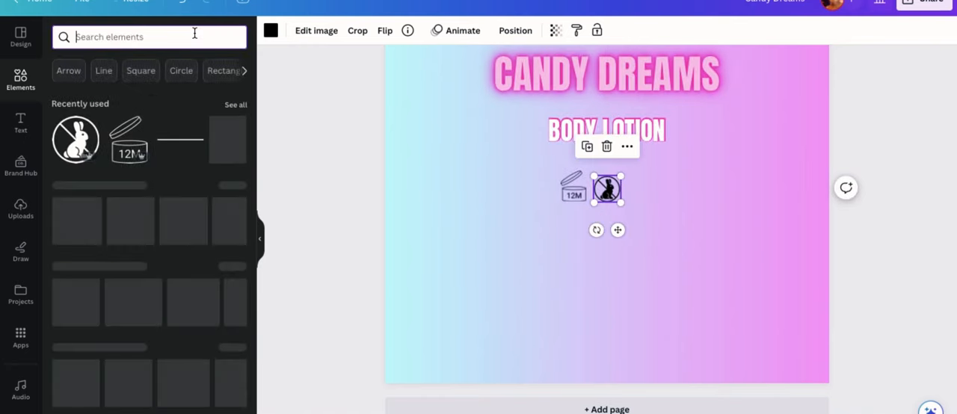
pyautogui.write('organic')
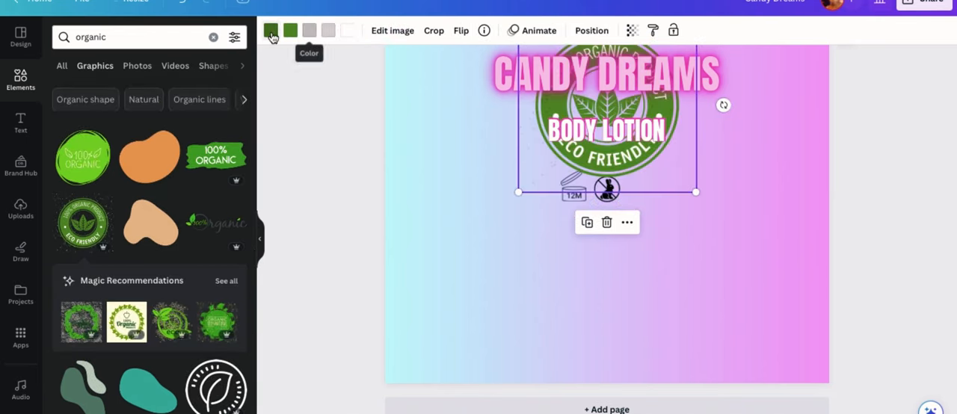
pyautogui.click(271, 30)
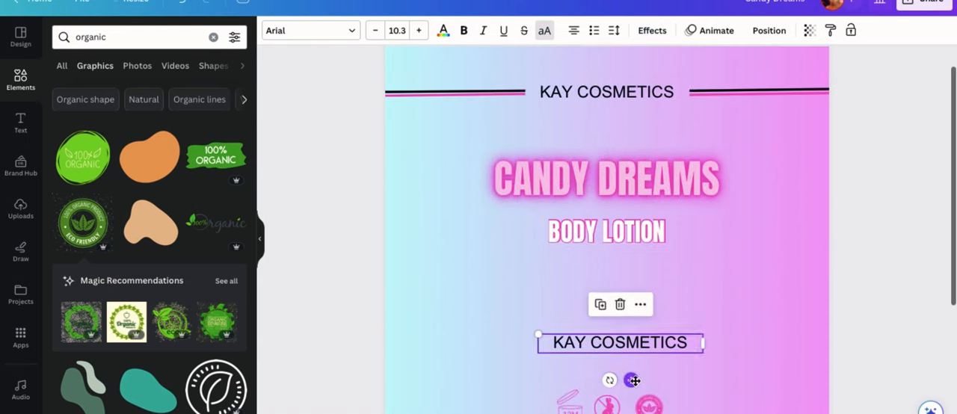
# Step: Write the instructions text 'Apply to damp or dry skin to add moisture, soothe dry skin and a delicious ca...' in the copied text box
pyautogui.click(652, 30)
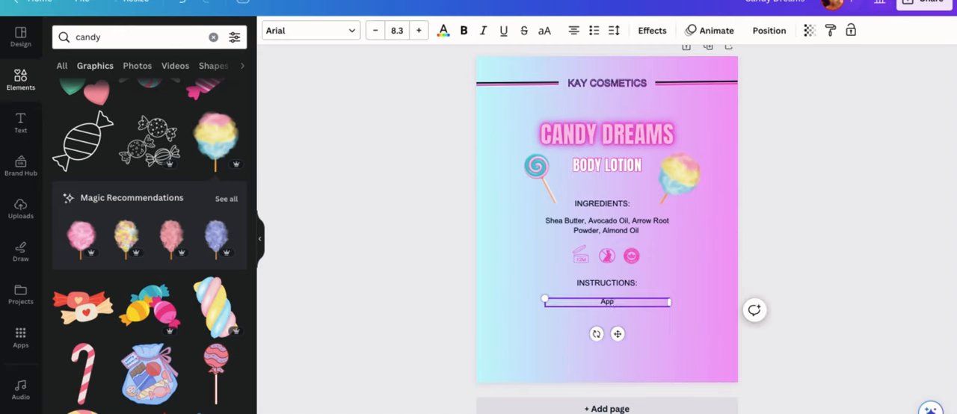
pyautogui.write('Apply to damp or dry skin to add moisture.')
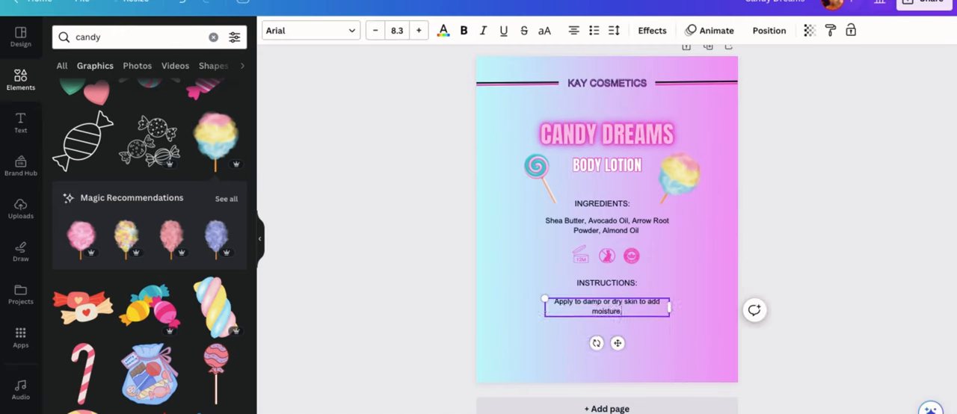
pyautogui.write('soothe dry skin and a d')
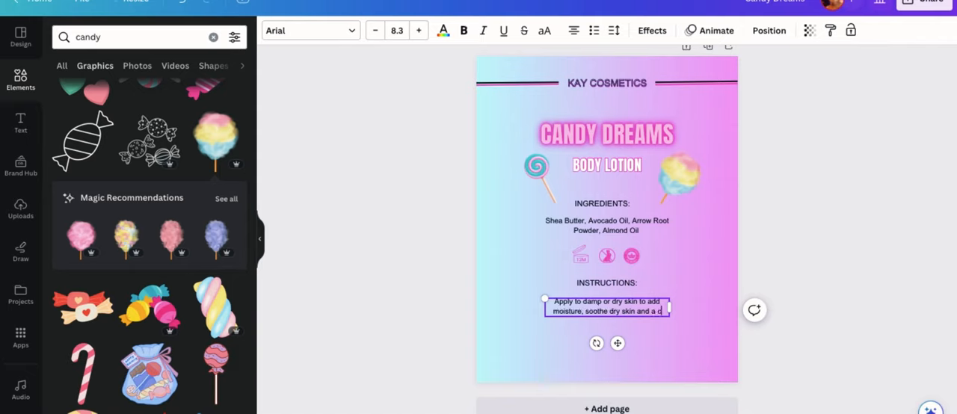
pyautogui.write('delicious candy scent to the skin.')
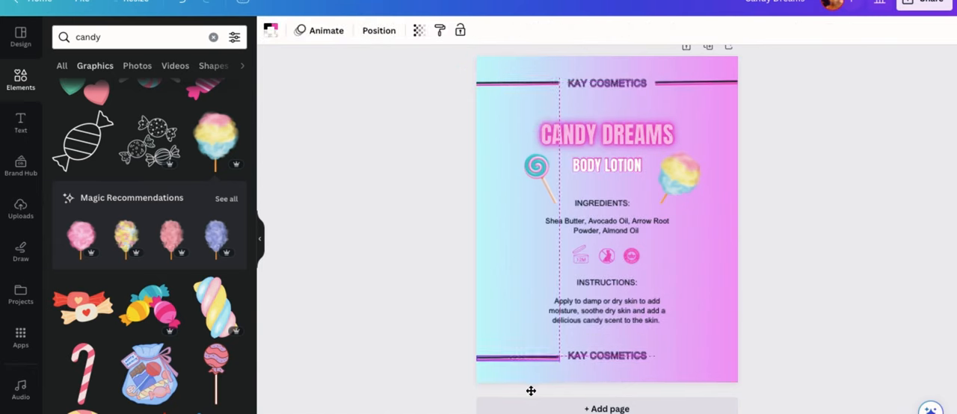
pyautogui.click(606, 356)
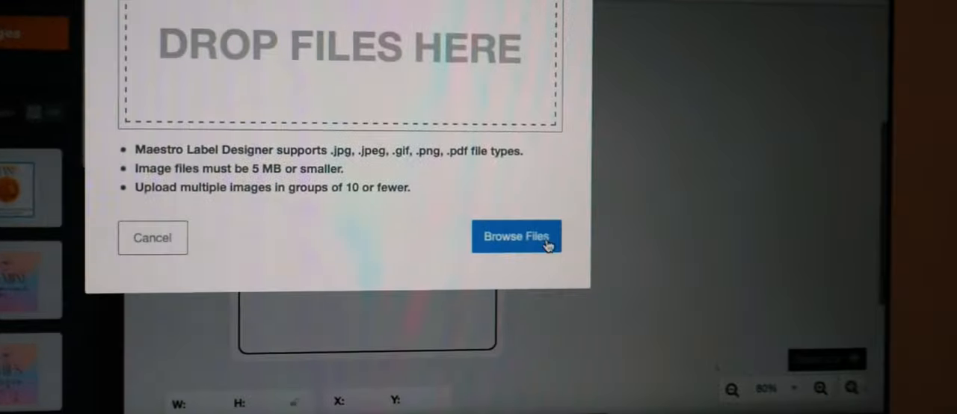
# Step: Choose the Candy Dreams PNG file to upload onto the label
pyautogui.click(516, 236)
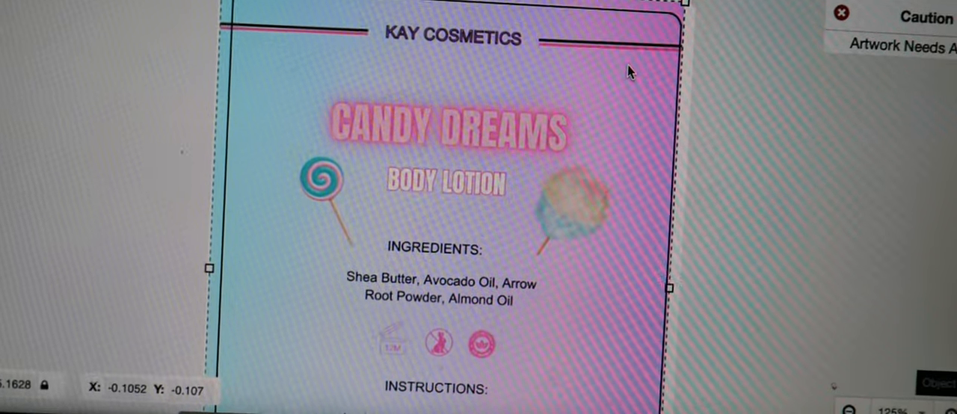
# Step: Fit the artwork to the label outline and bring up the print-at-home options
pyautogui.scroll(-3)
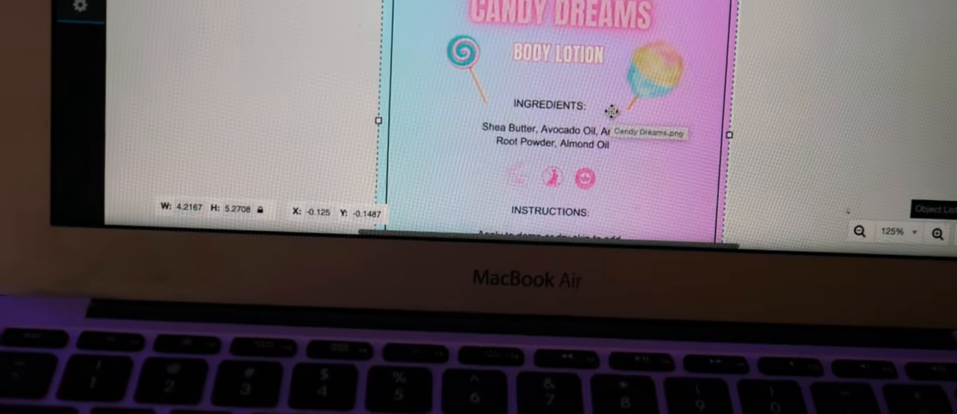
pyautogui.click(443, 154)
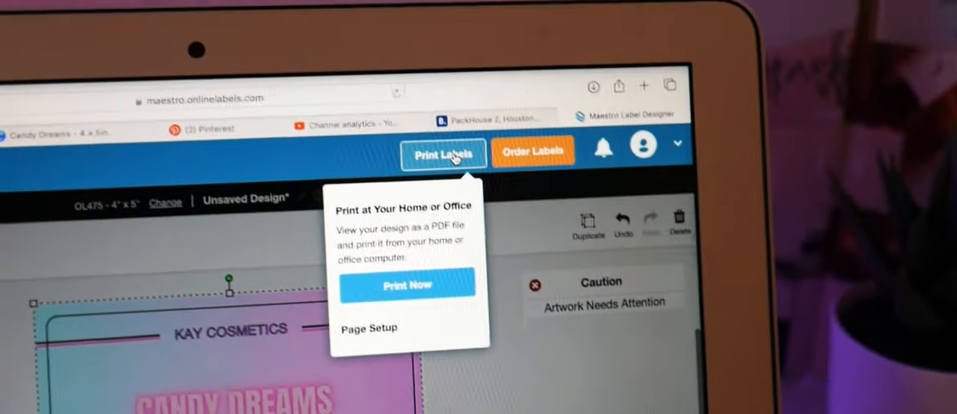
# Step: Generate the printable Candy Dreams label sheet and preview it directly in the browser
pyautogui.scroll(-3)
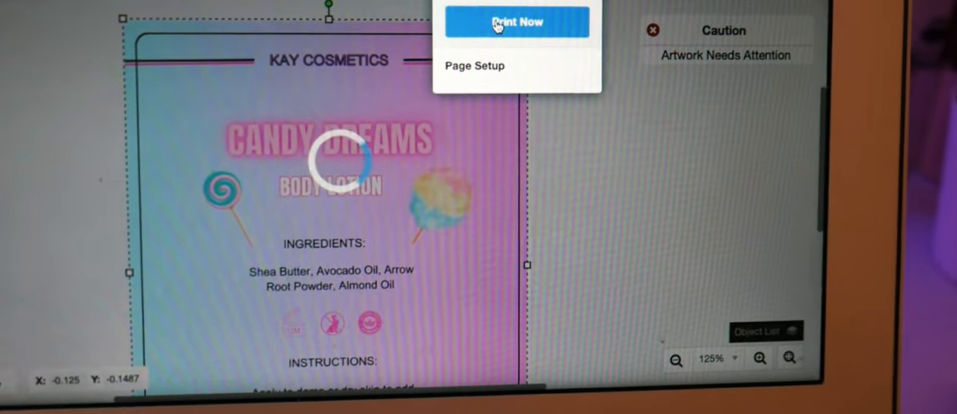
pyautogui.click(518, 21)
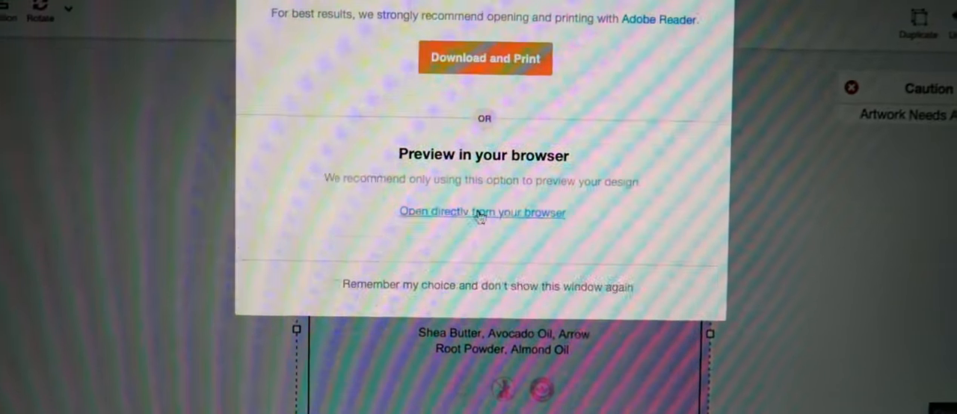
pyautogui.click(481, 212)
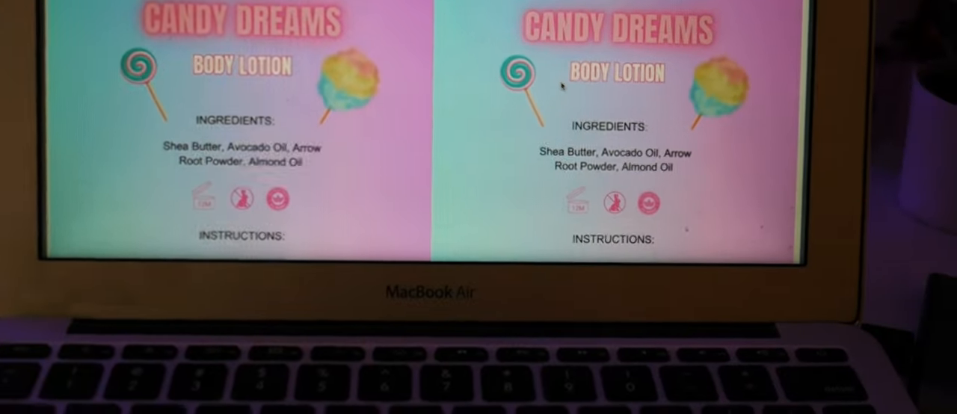
pyautogui.scroll(-3)
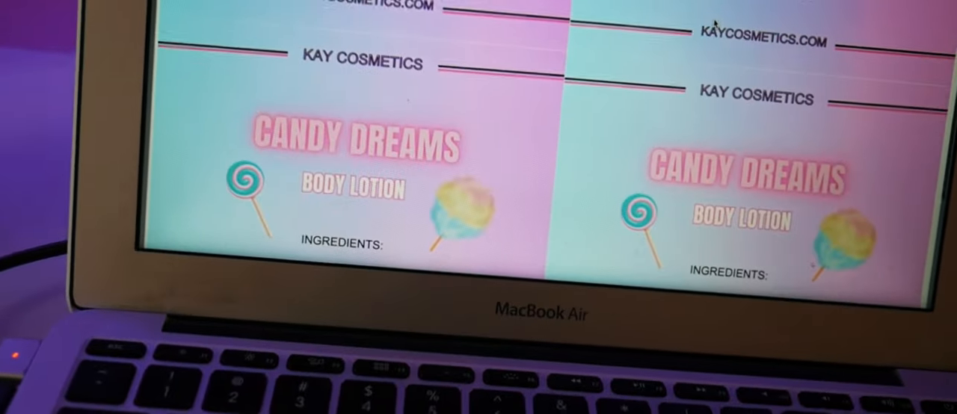
pyautogui.scroll(-3)
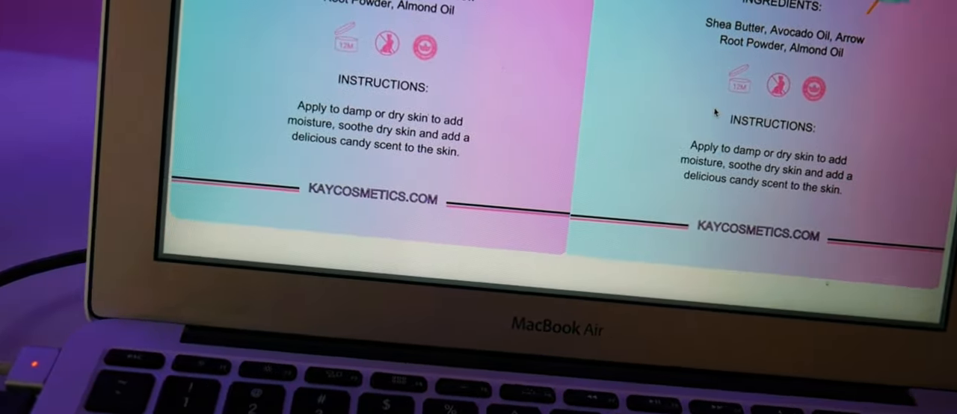